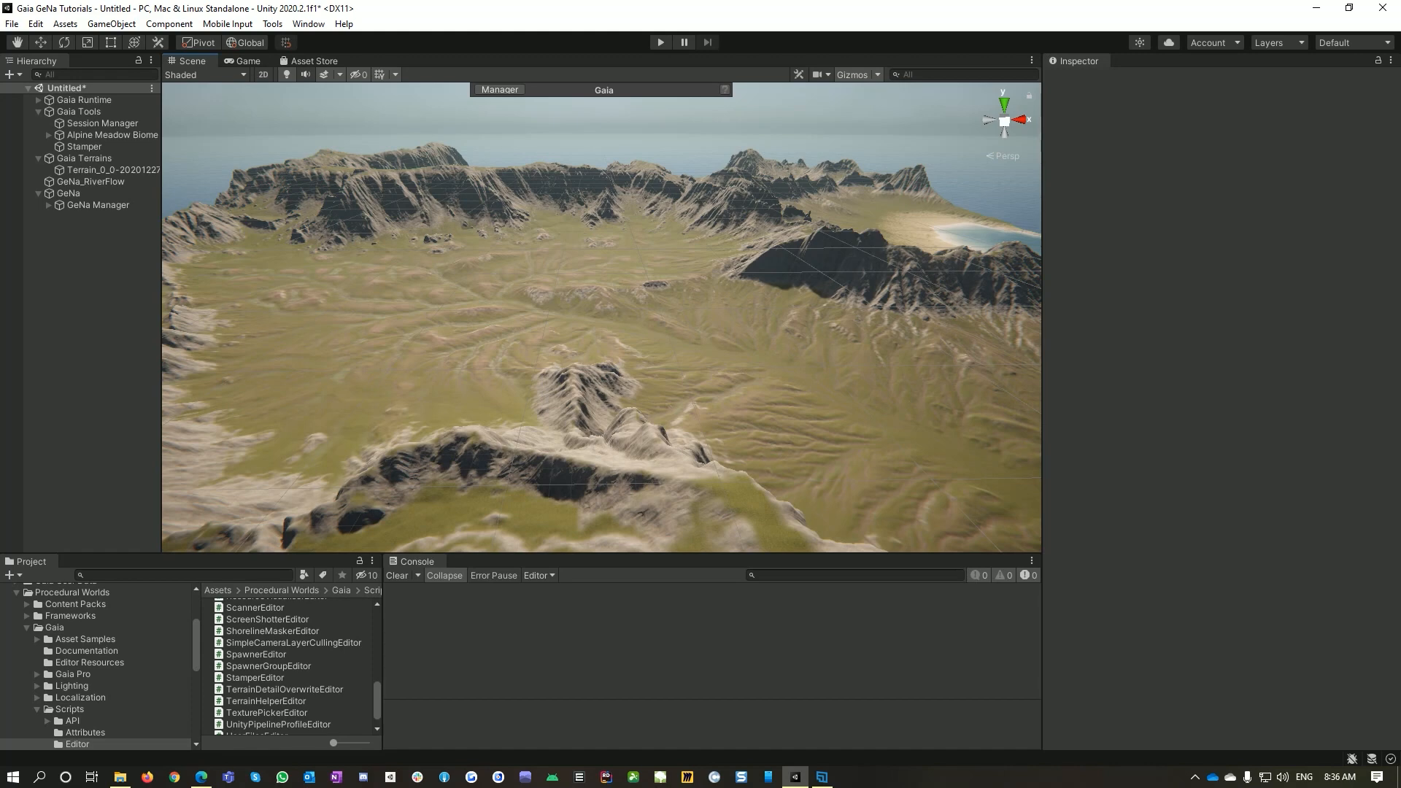
mouse_move(605, 354)
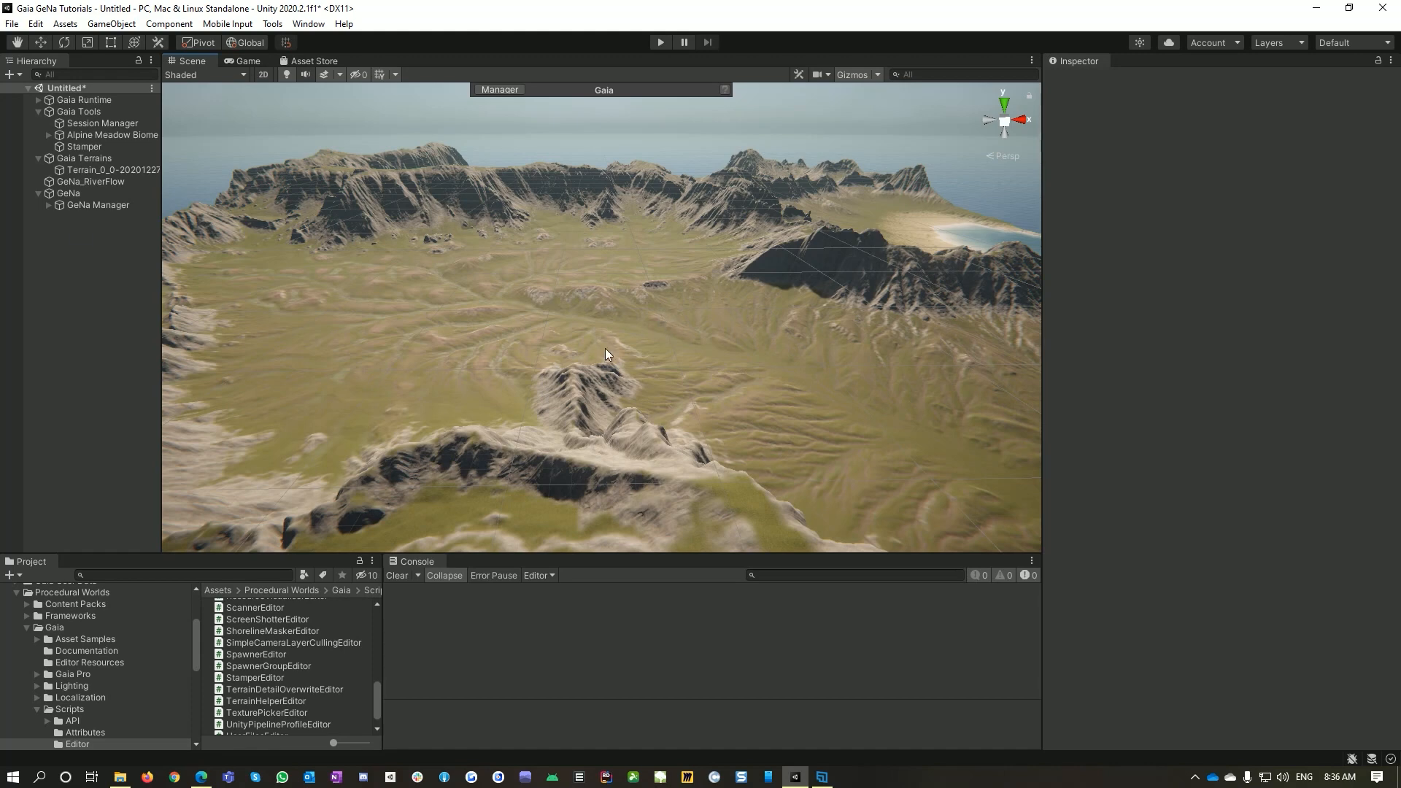
Add a GeNa River Flow object to the scene while looking over the valley and coastline.
left_click_drag(606, 353, 737, 383)
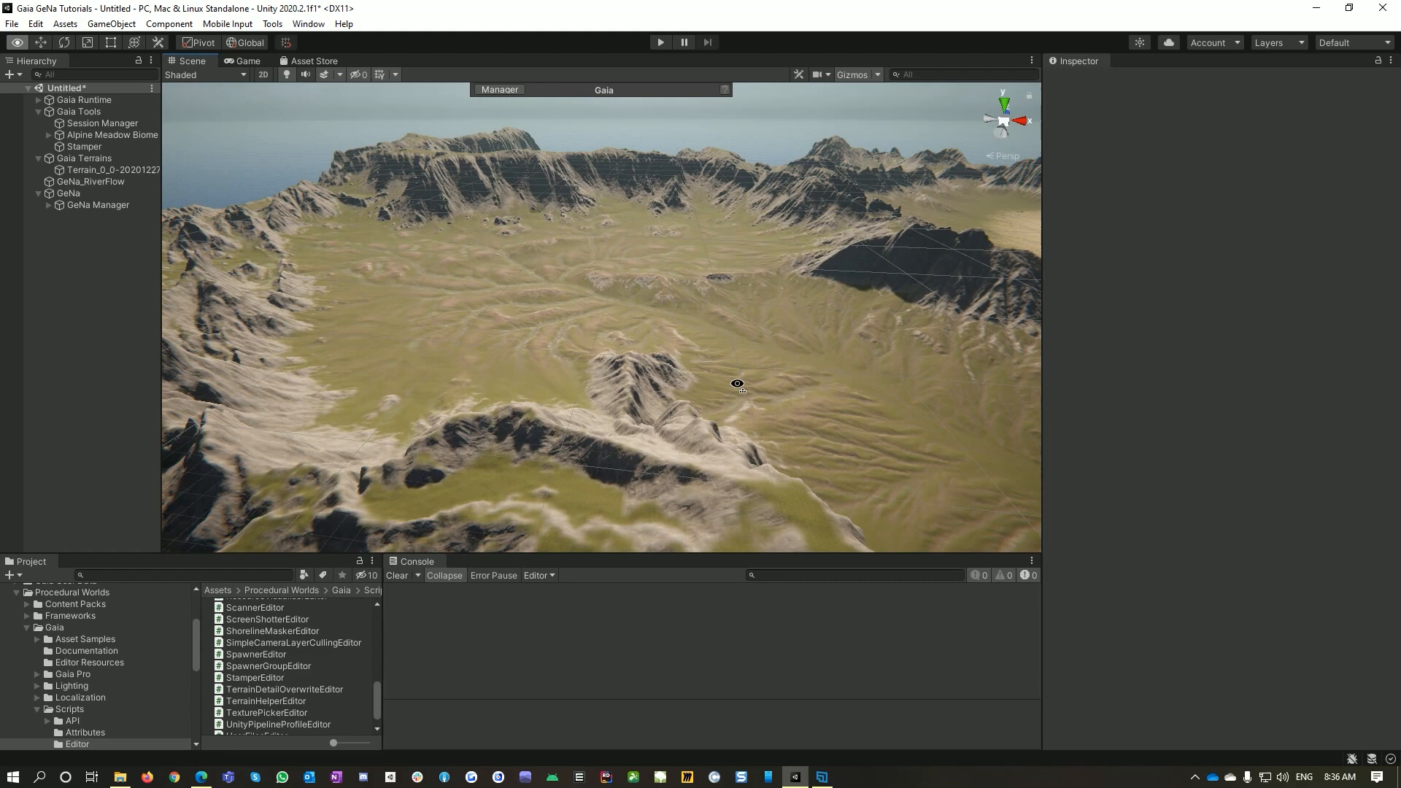
left_click_drag(737, 384, 761, 381)
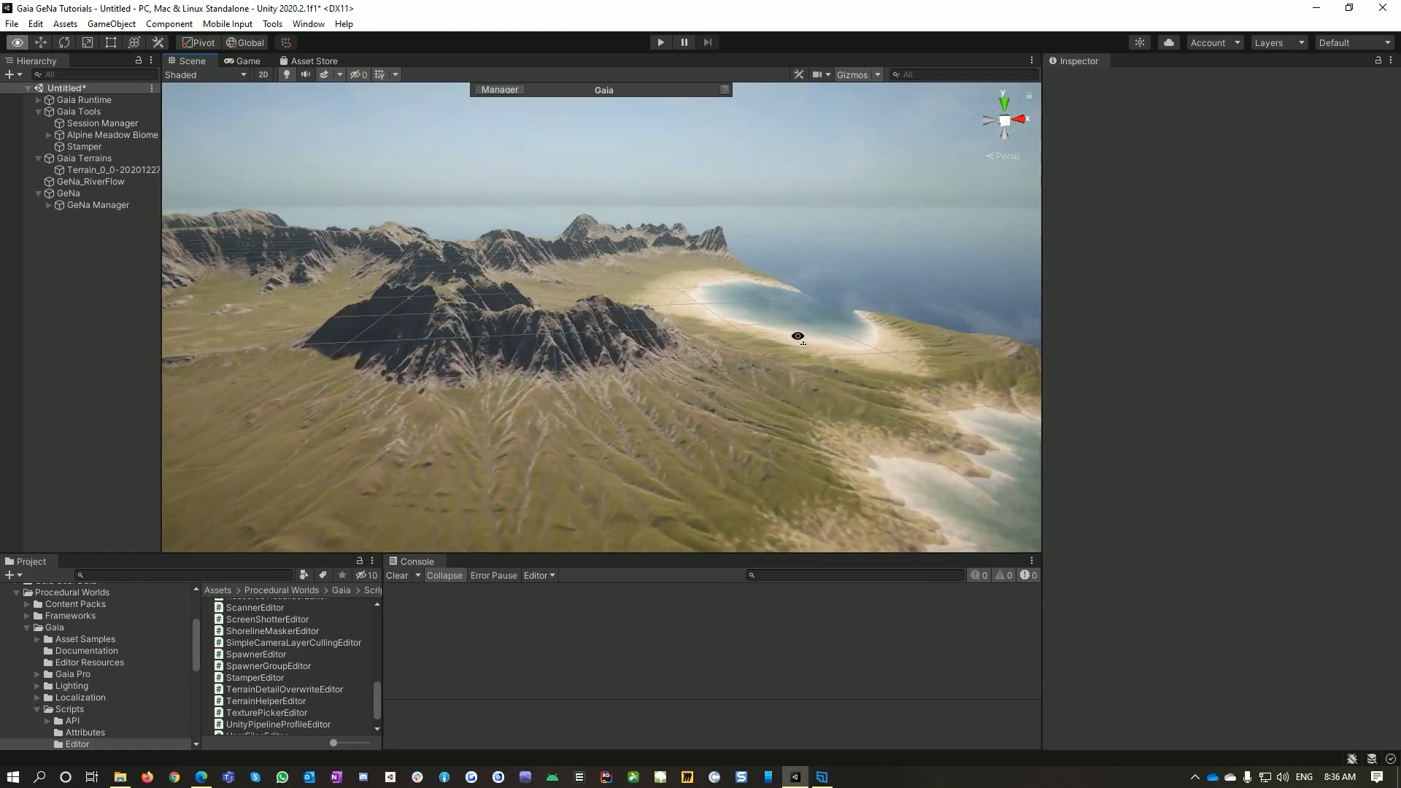
left_click_drag(797, 335, 385, 352)
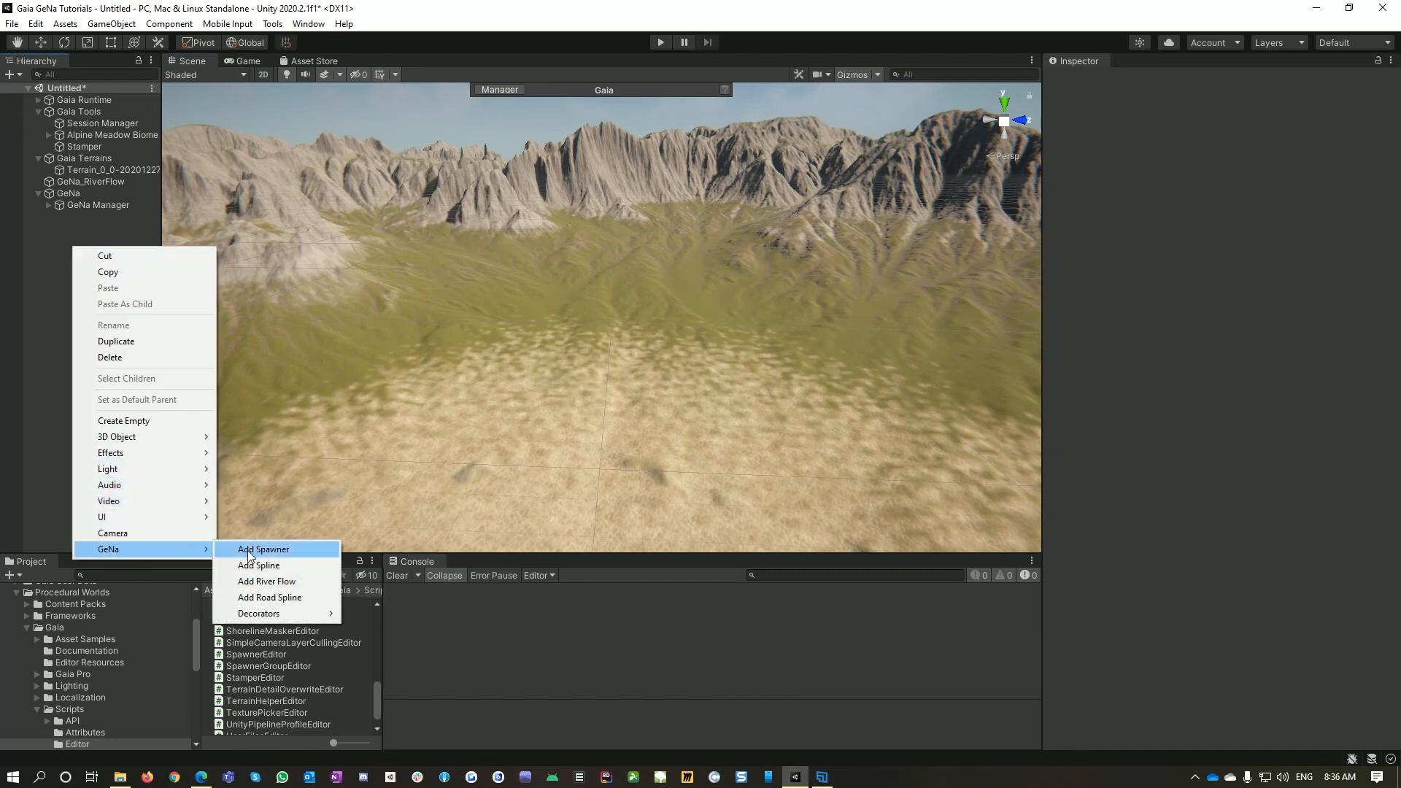
left_click(266, 581)
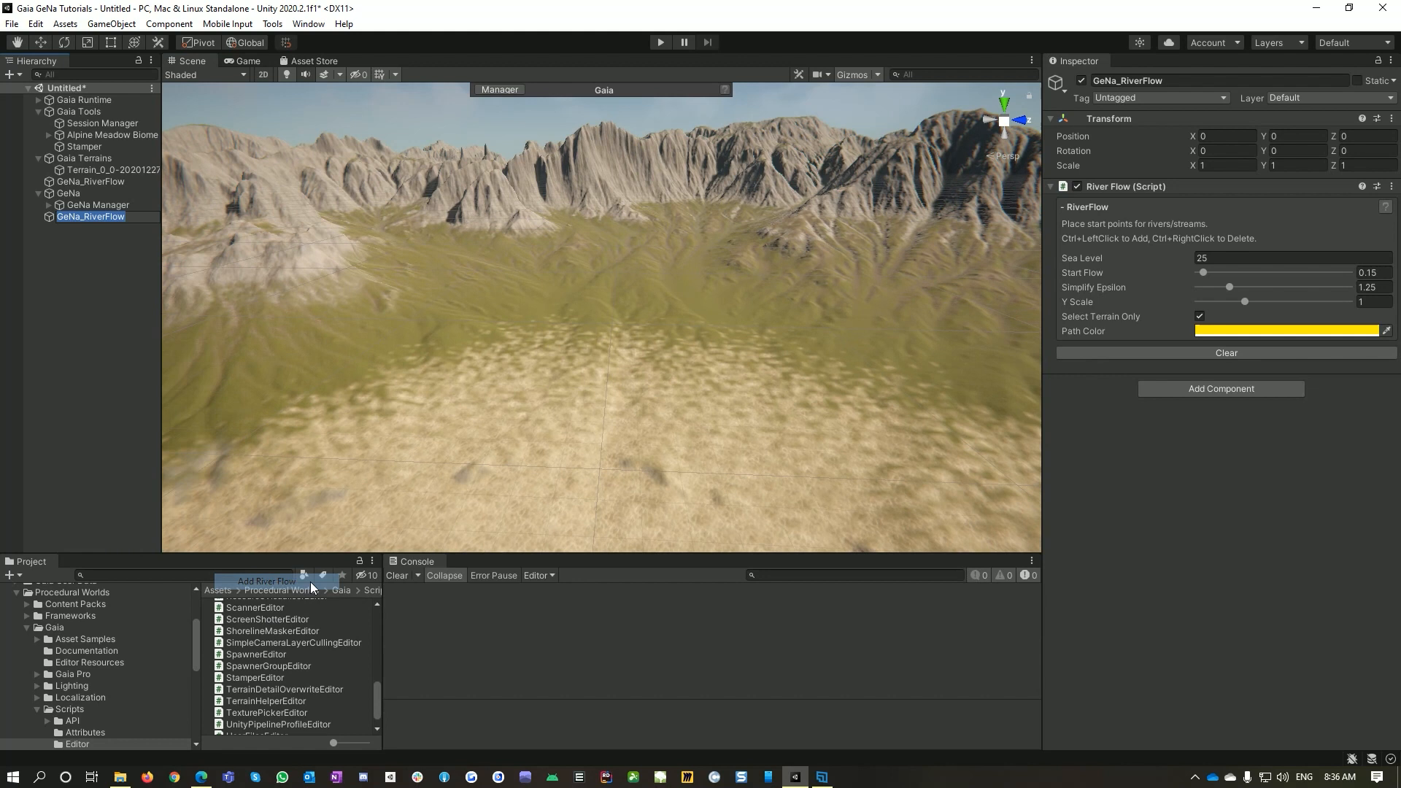
mouse_move(1109, 226)
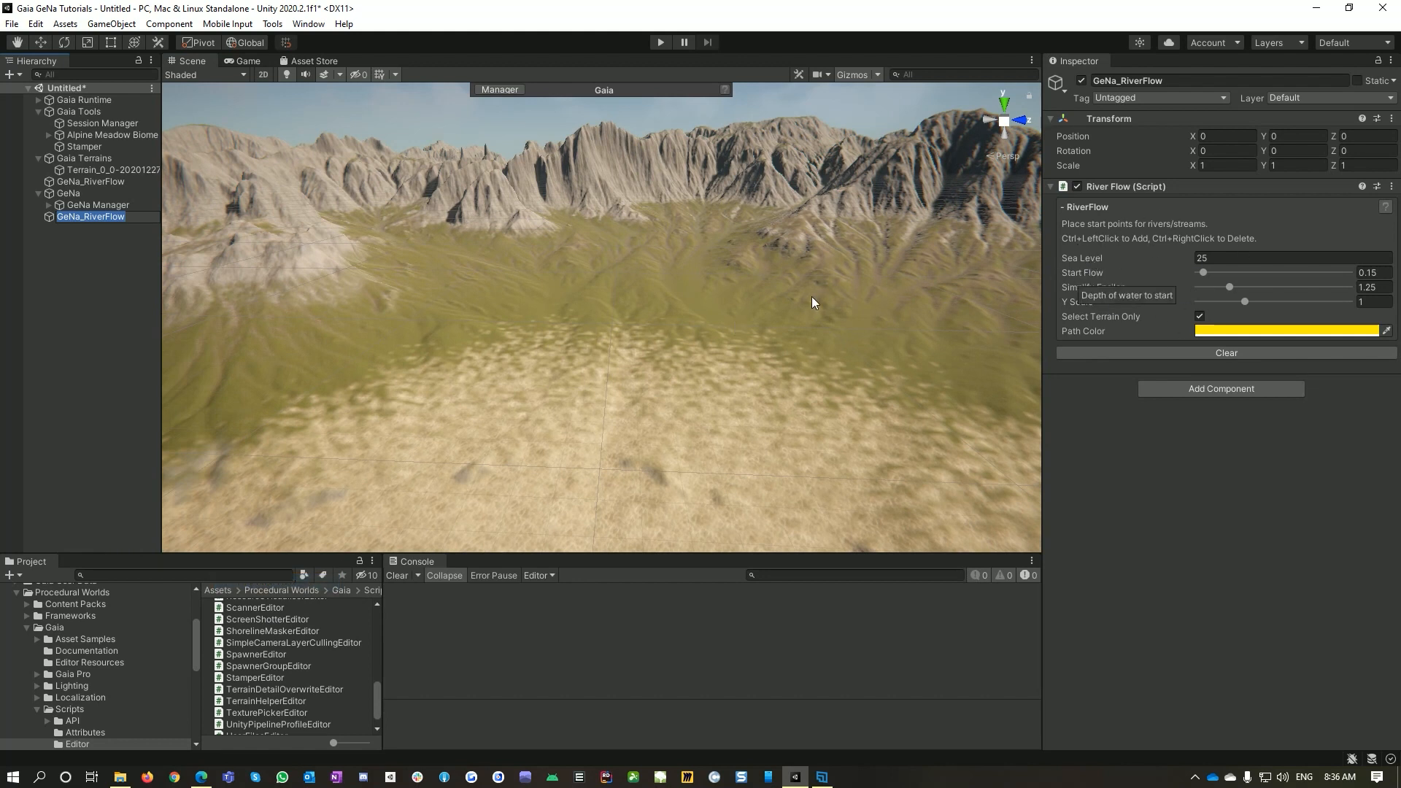
mouse_move(382, 244)
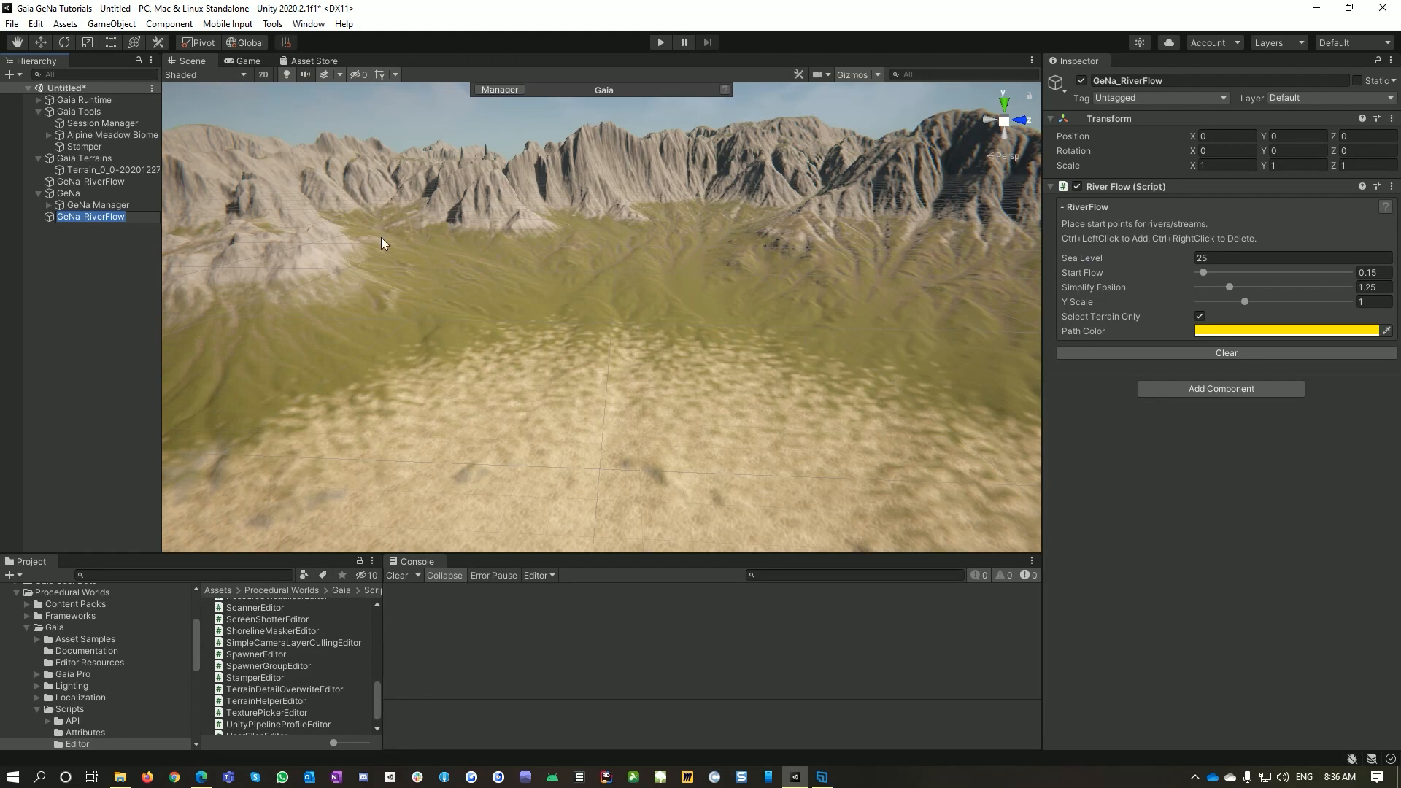
left_click_drag(381, 244, 665, 288)
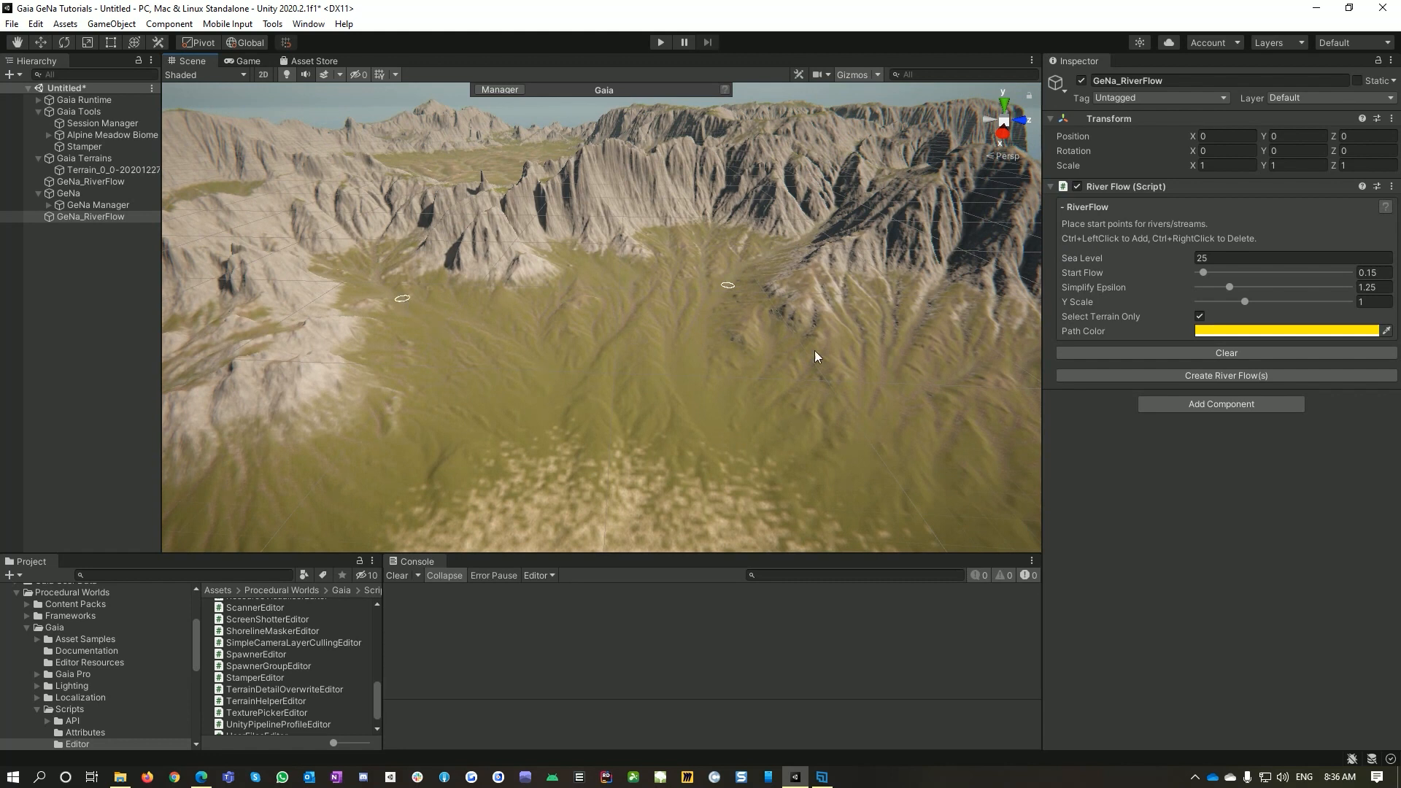
mouse_move(978, 428)
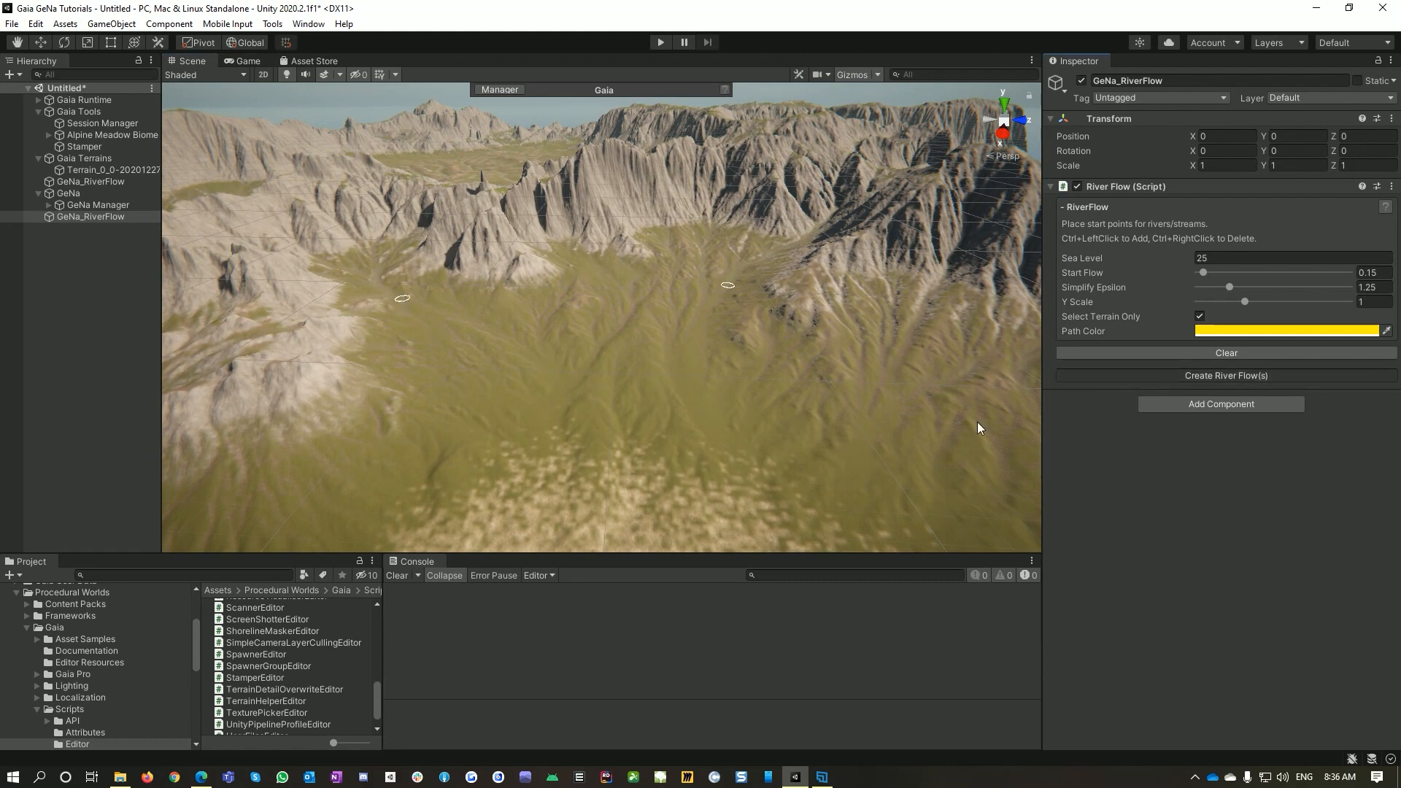
Generate river flow paths running downhill from the two start points.
left_click(1226, 375)
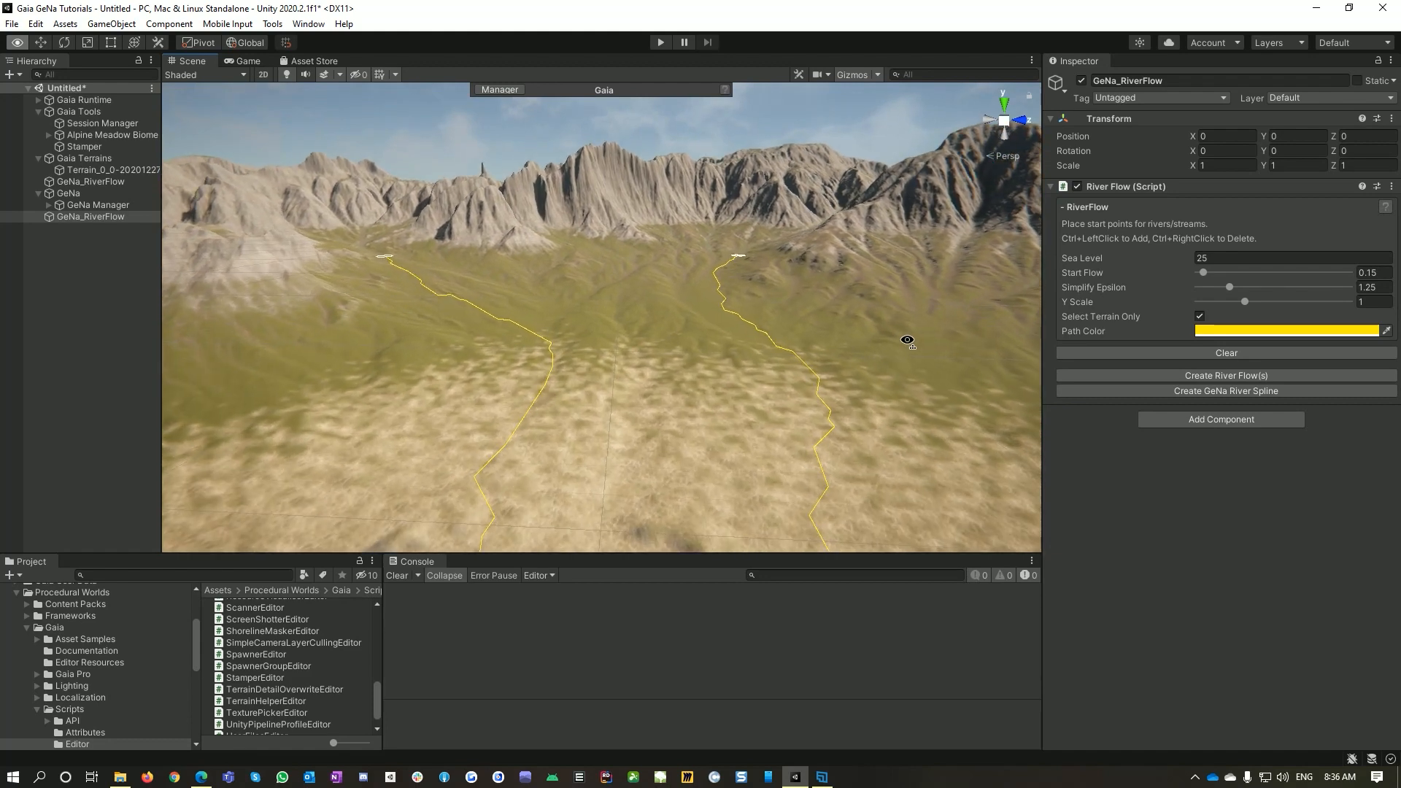
mouse_move(1214, 395)
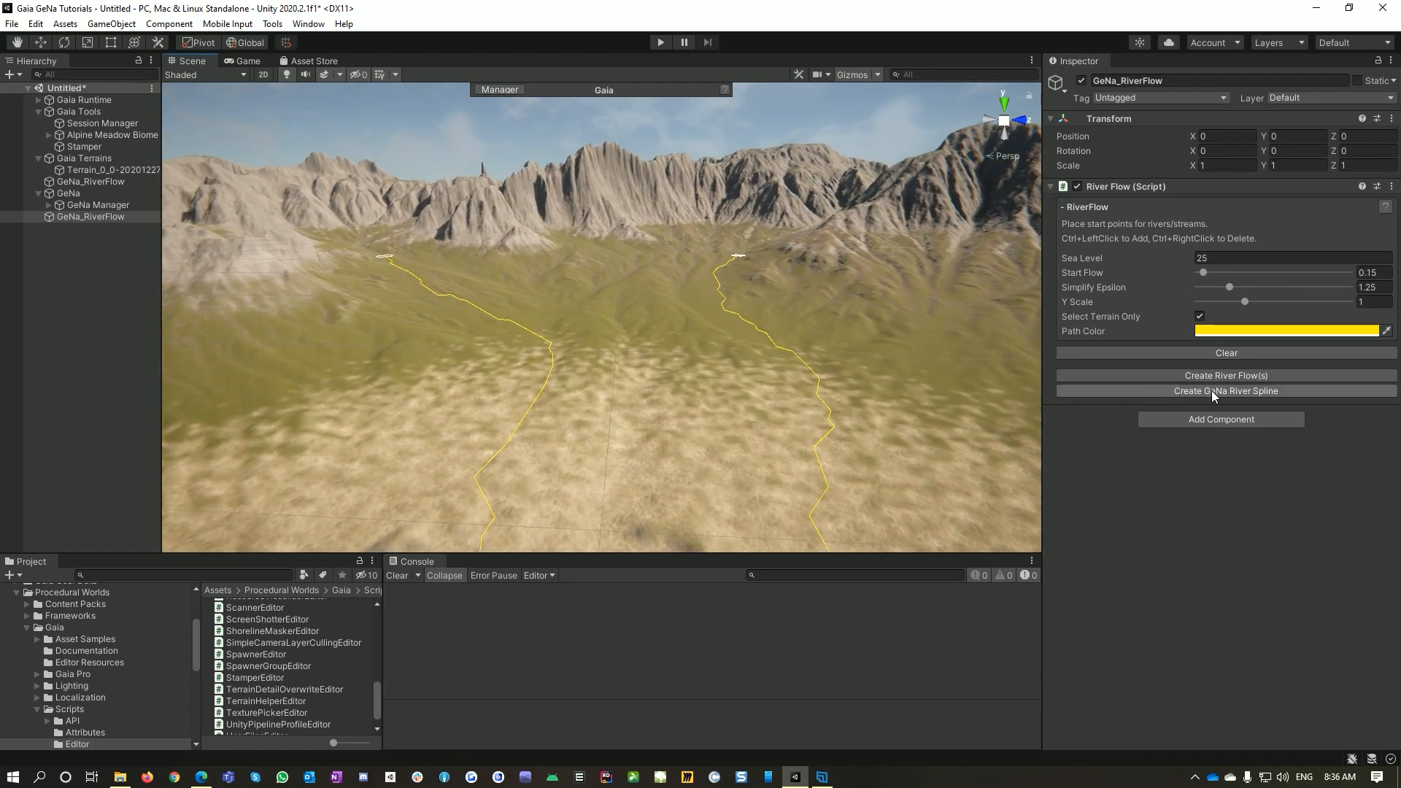
Convert the two river paths into a GeNa river spline with its extensions.
left_click(1226, 391)
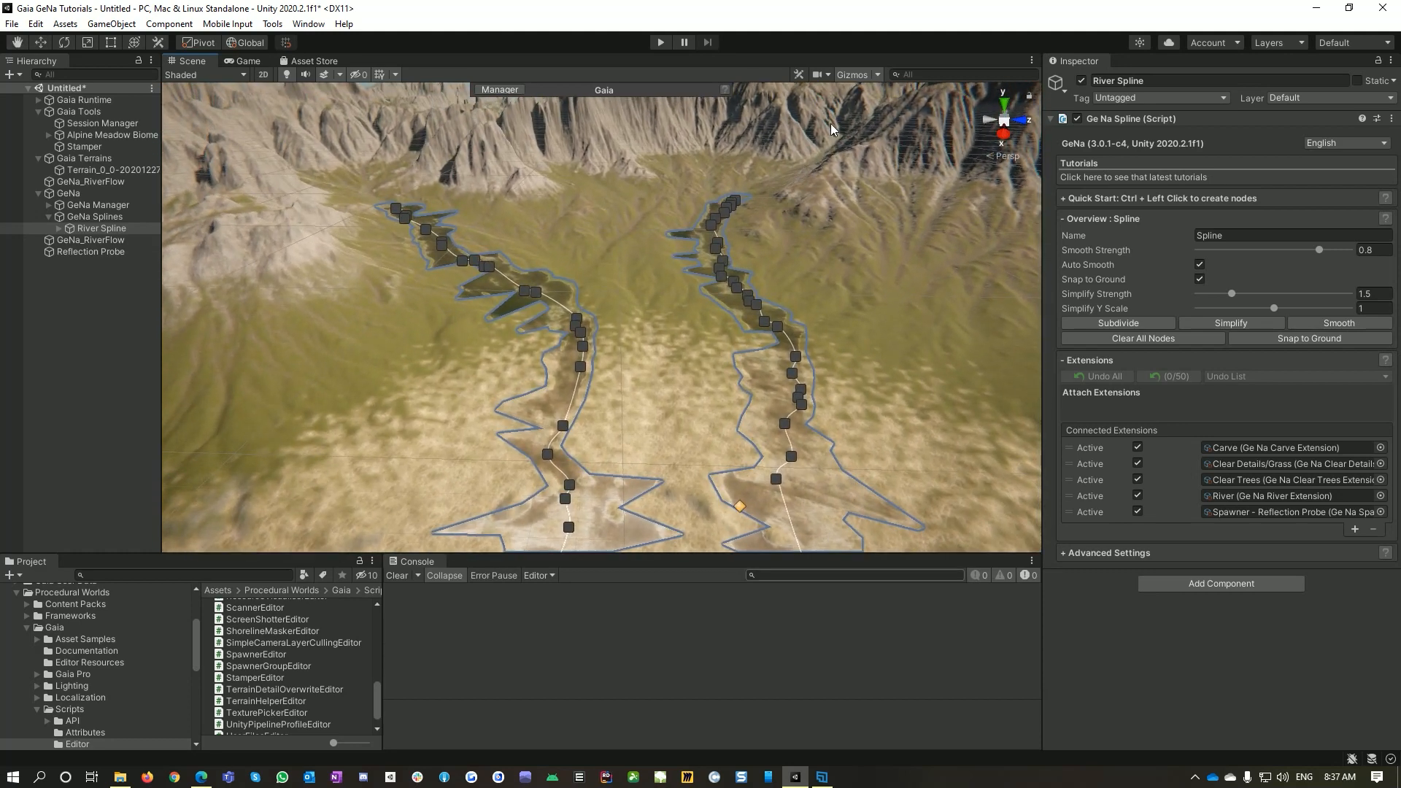
mouse_move(694, 479)
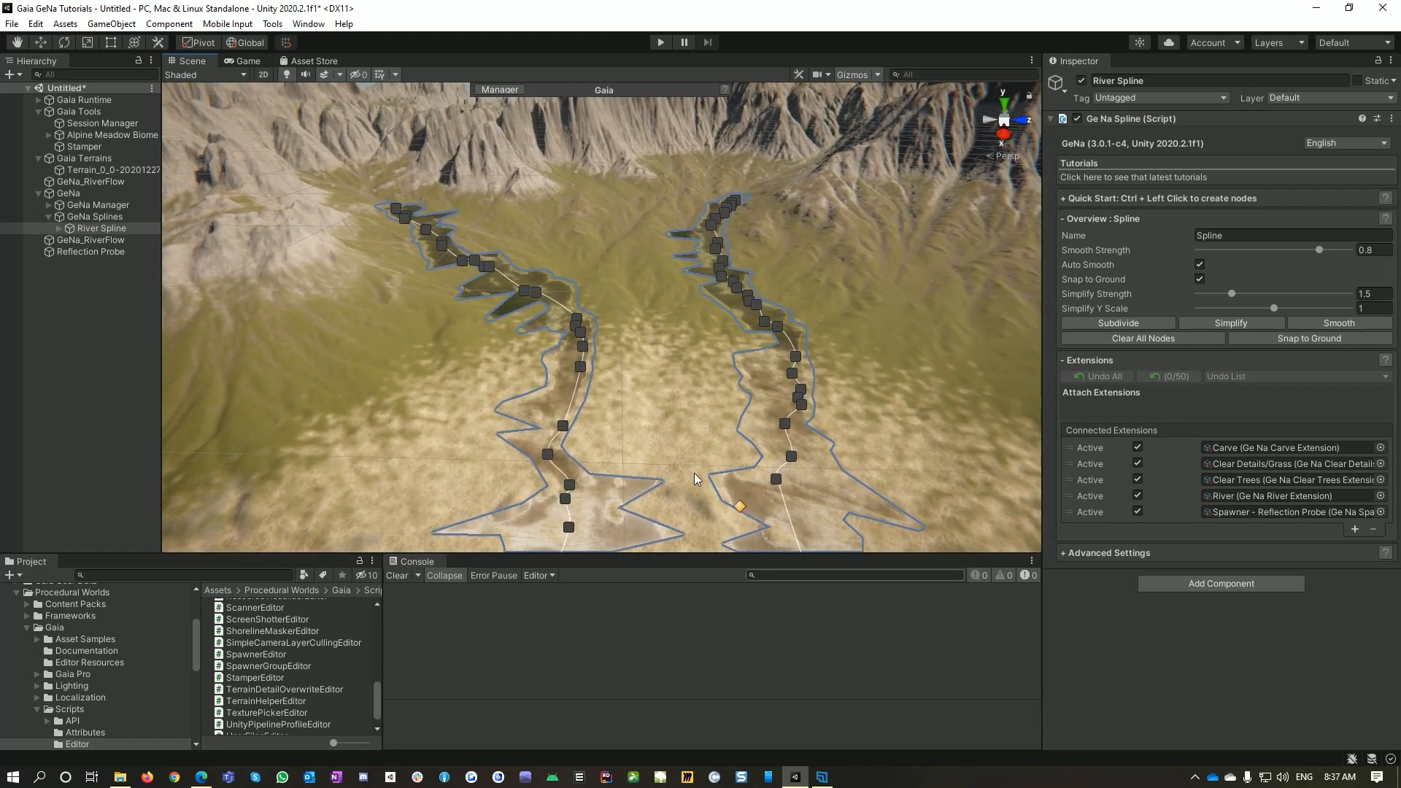
mouse_move(396, 264)
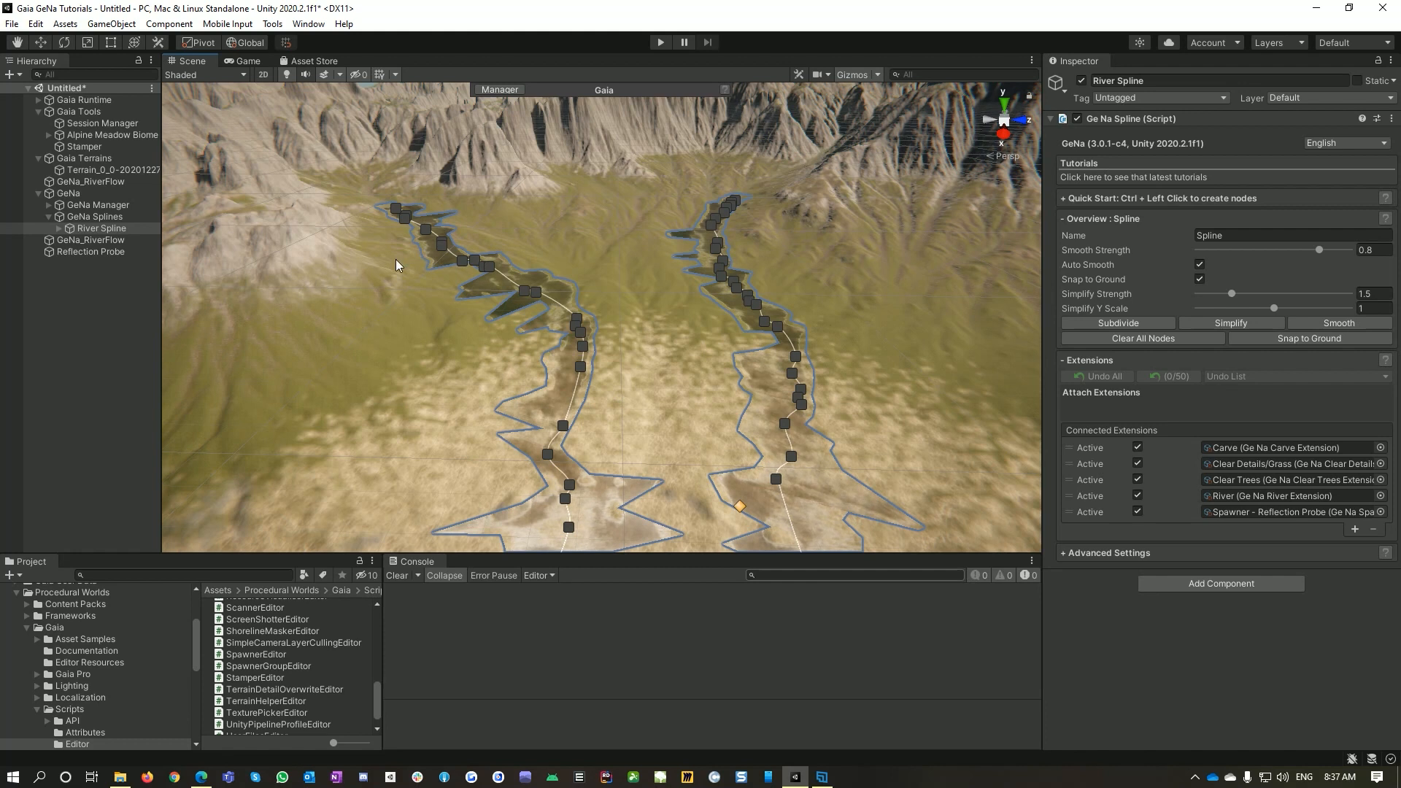
mouse_move(842, 410)
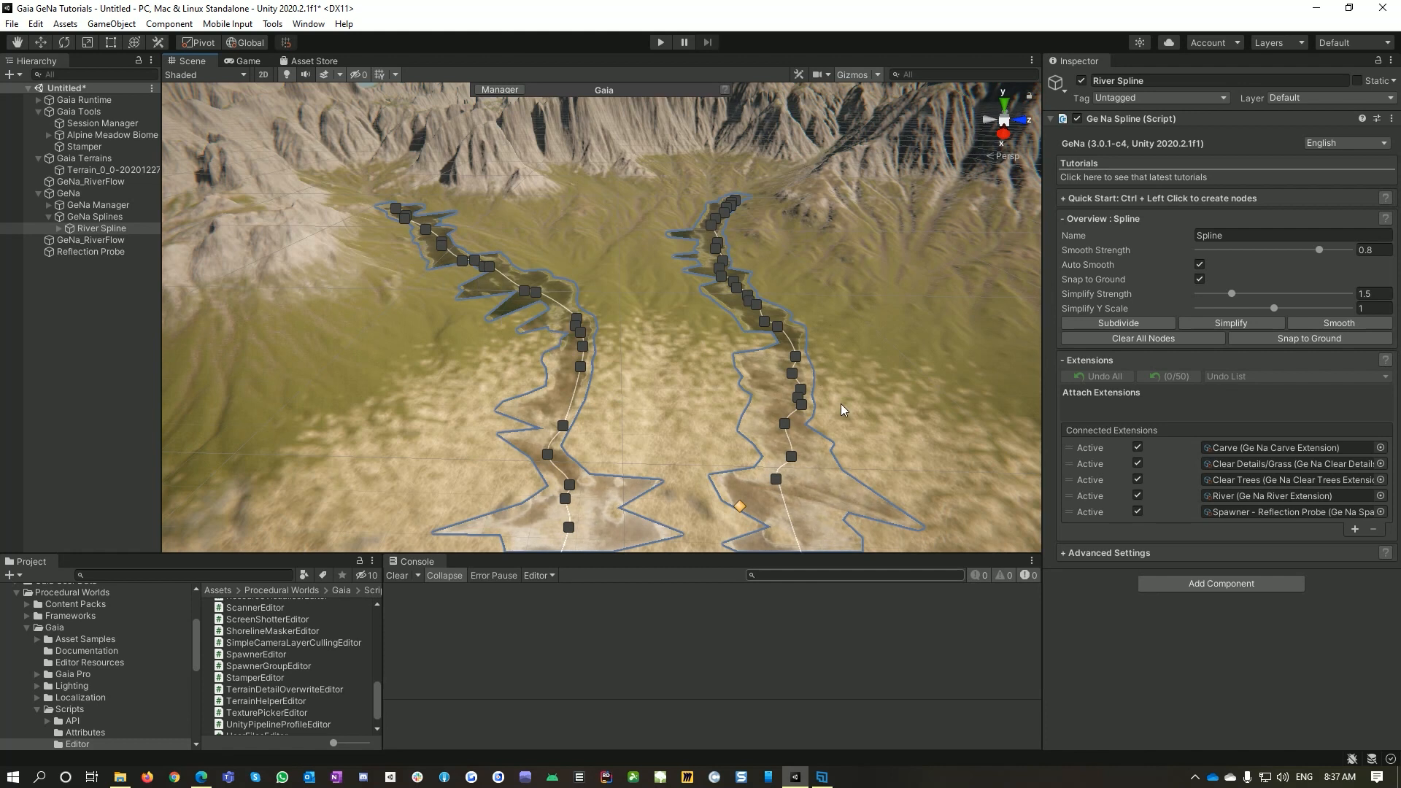
mouse_move(510, 261)
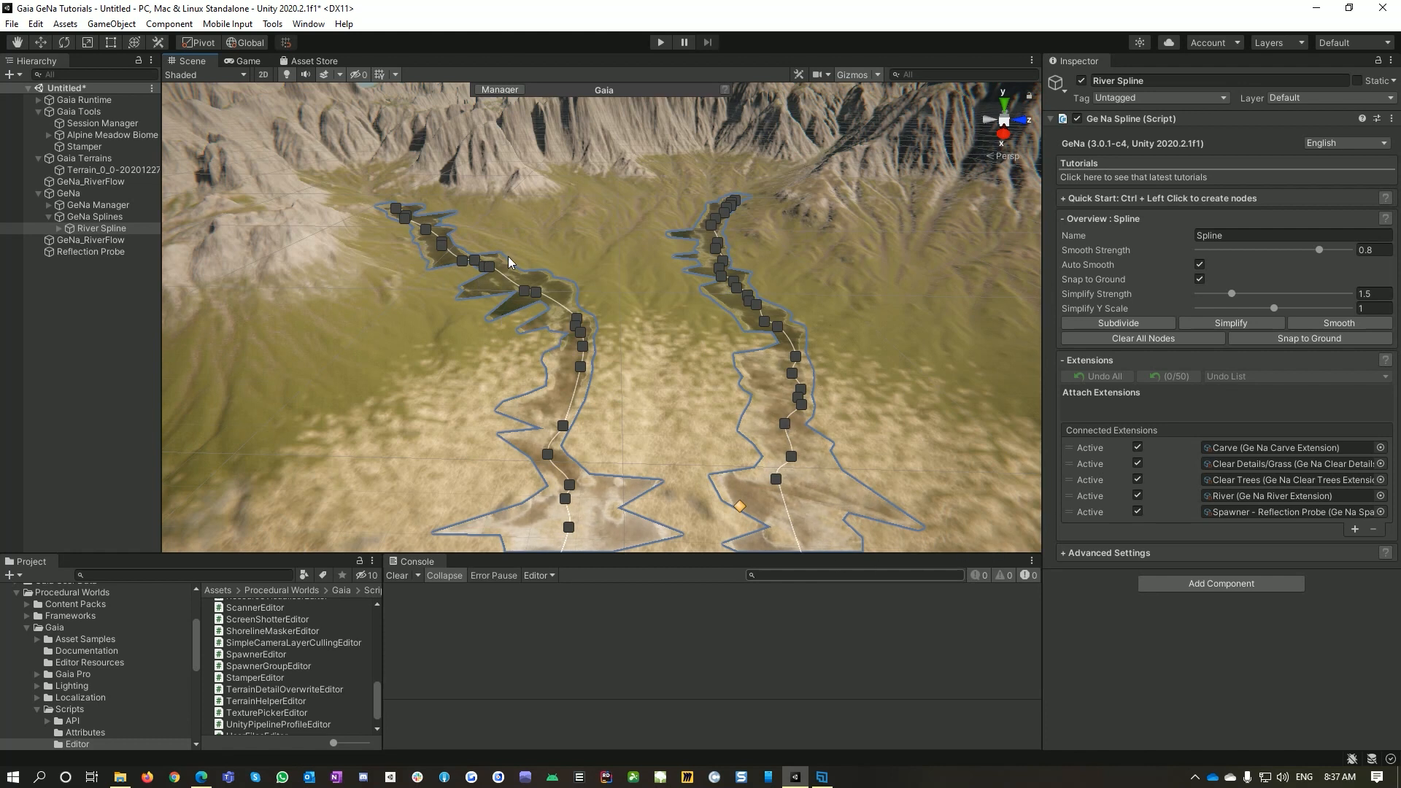
mouse_move(775, 368)
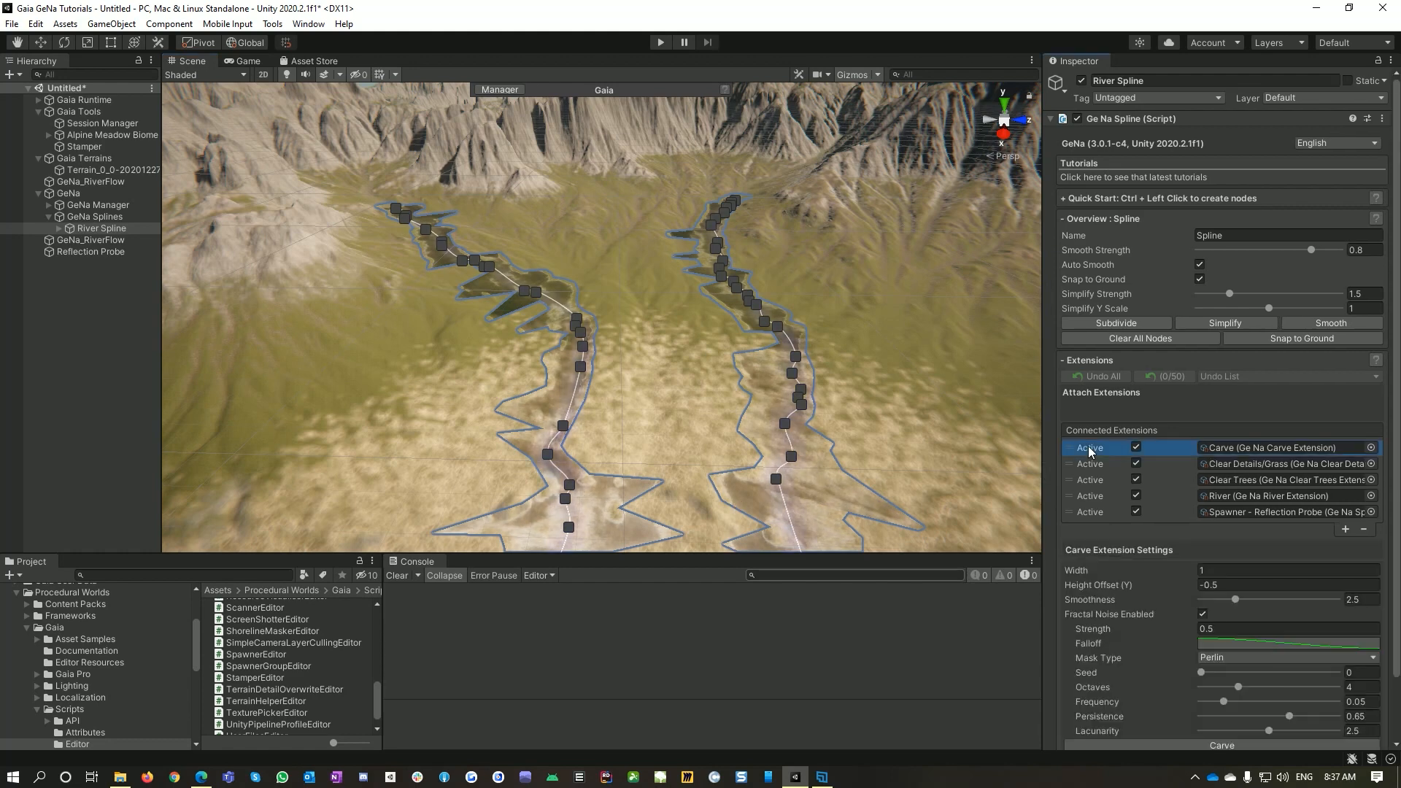
mouse_move(1138, 563)
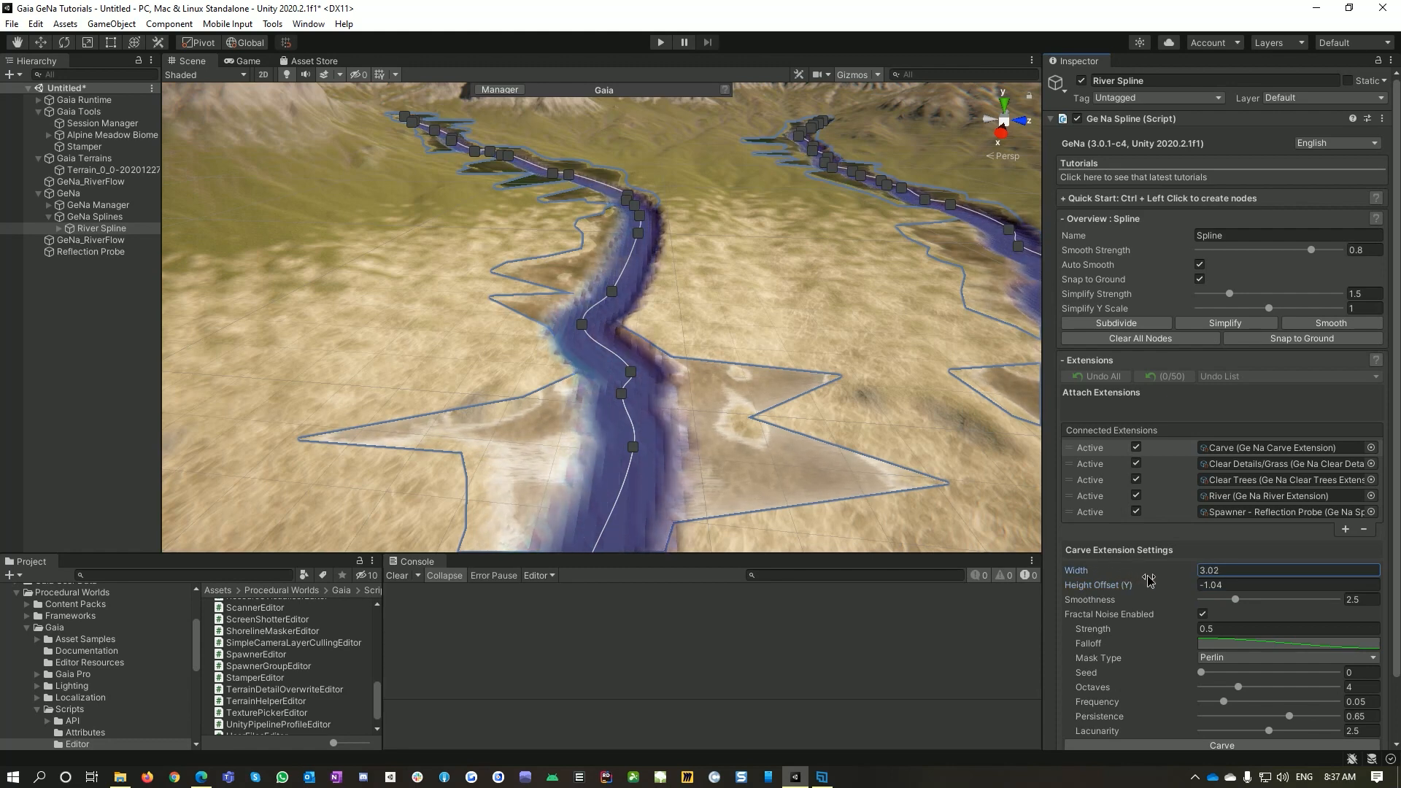
Enable carve noise and lower its frequency, trying strength values 0.45 and 0.4.
left_click(1202, 613)
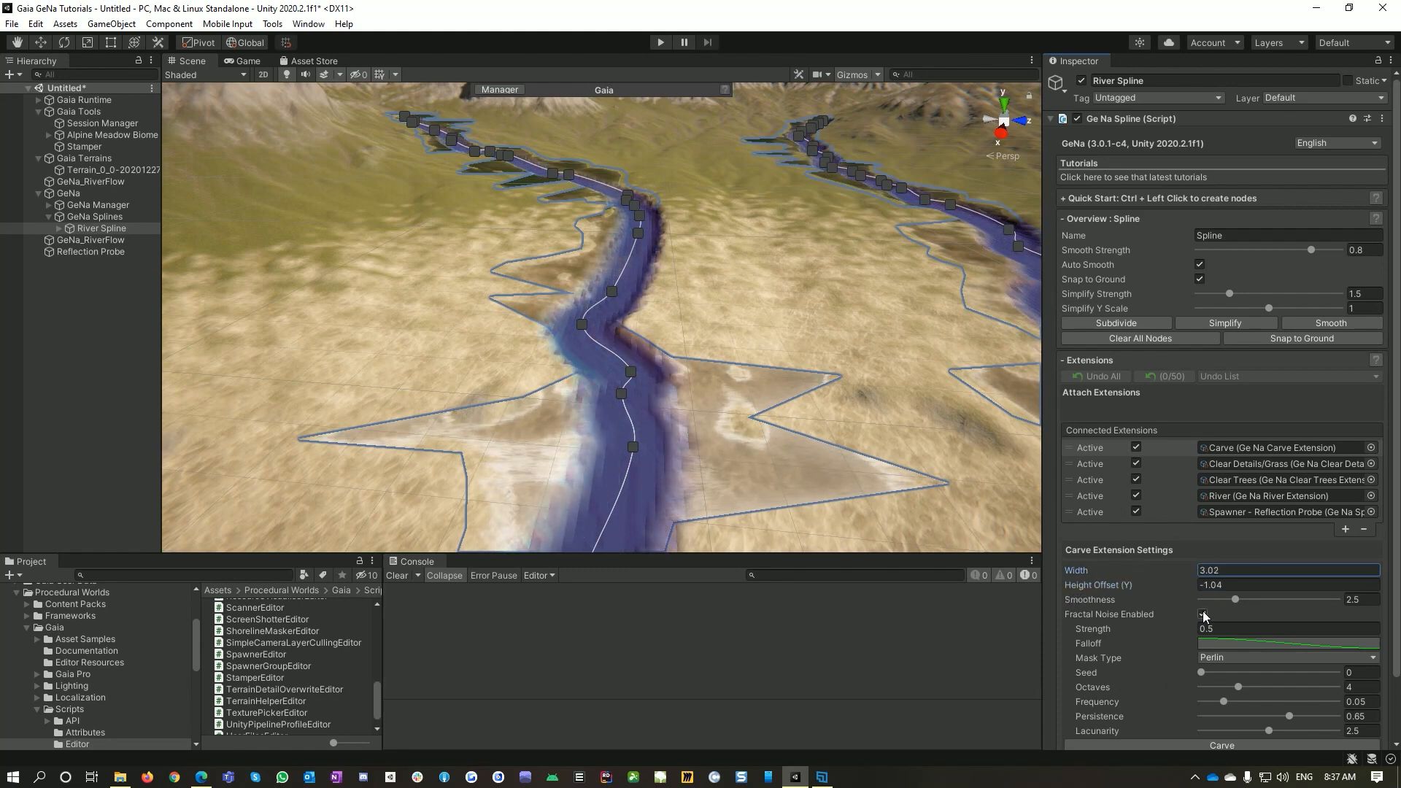
left_click(1199, 614)
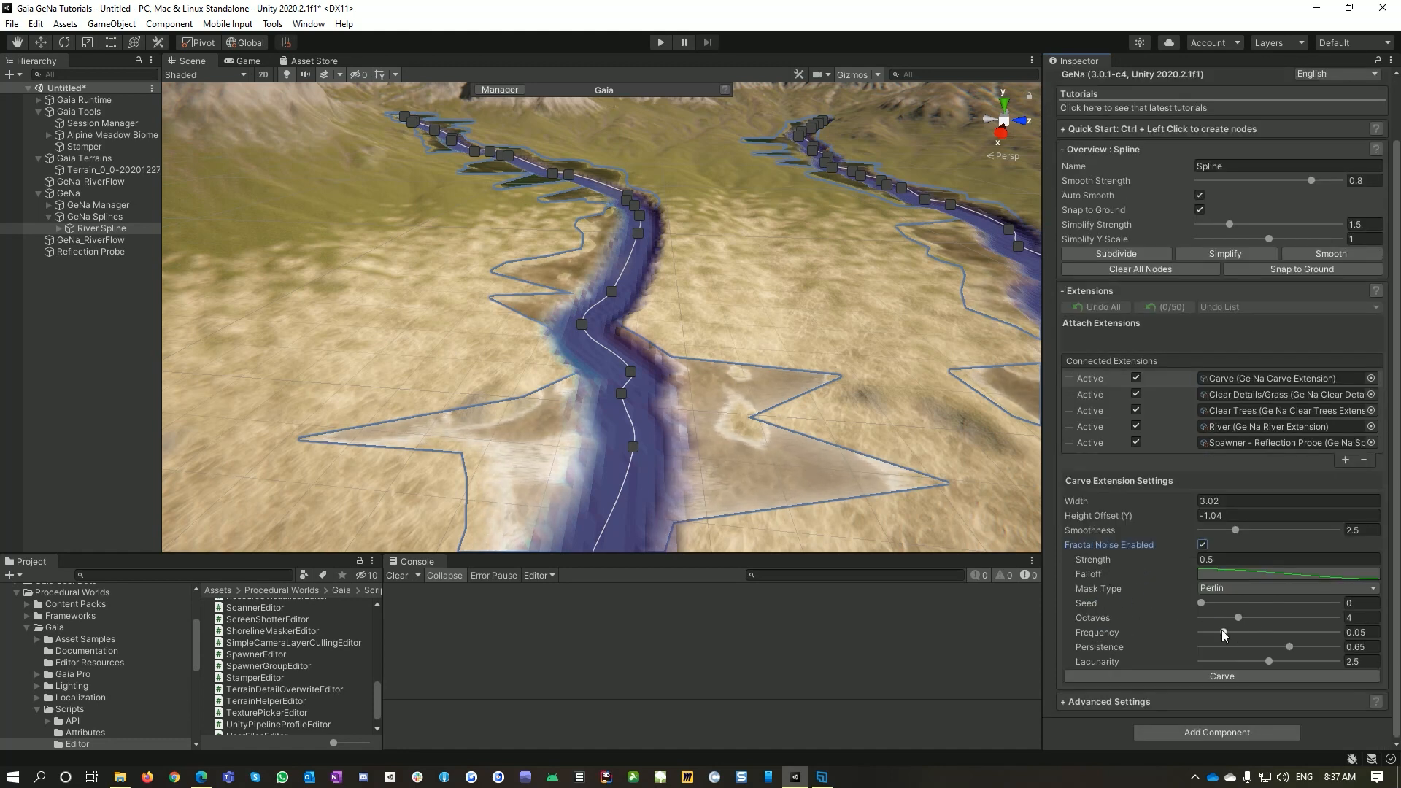
left_click_drag(1225, 632, 1208, 632)
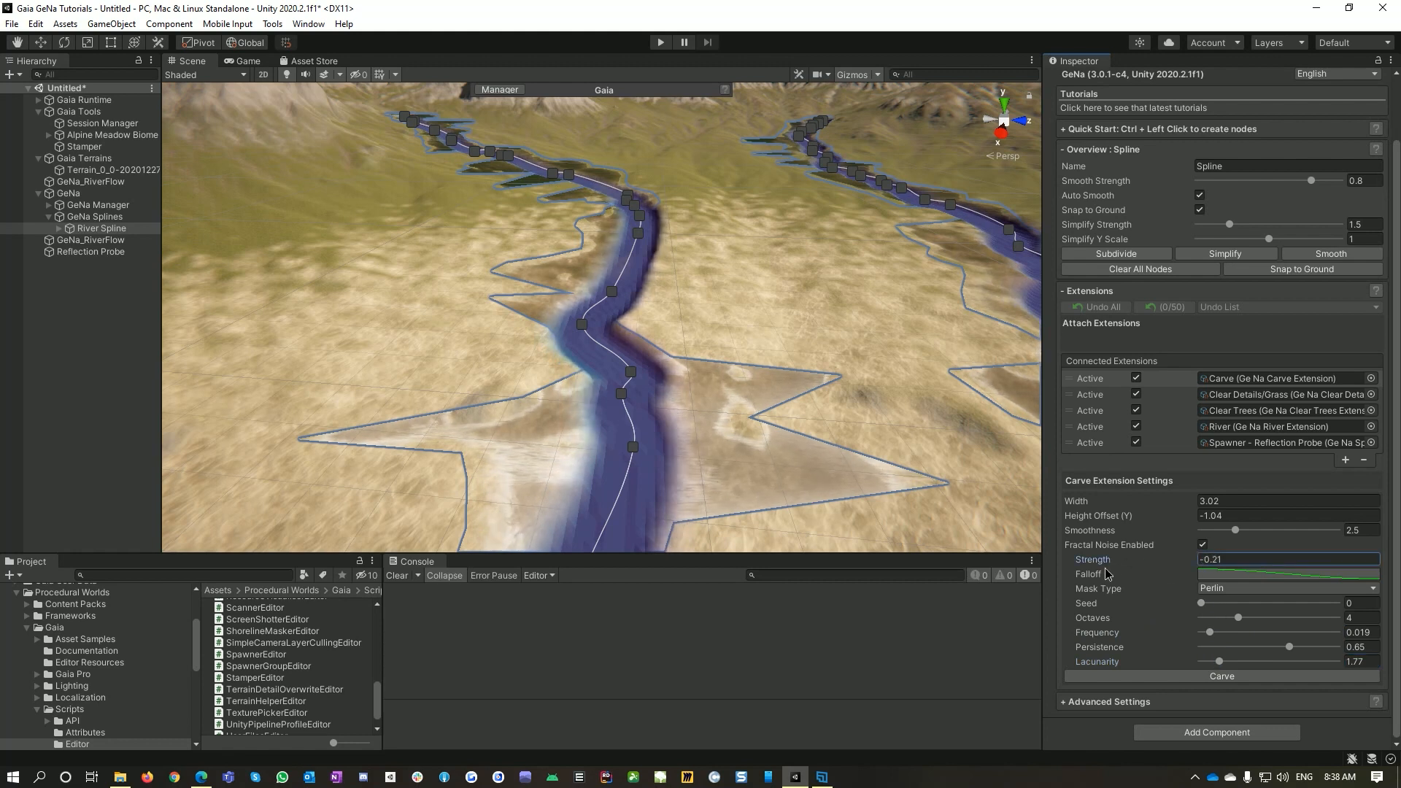
type("0.45")
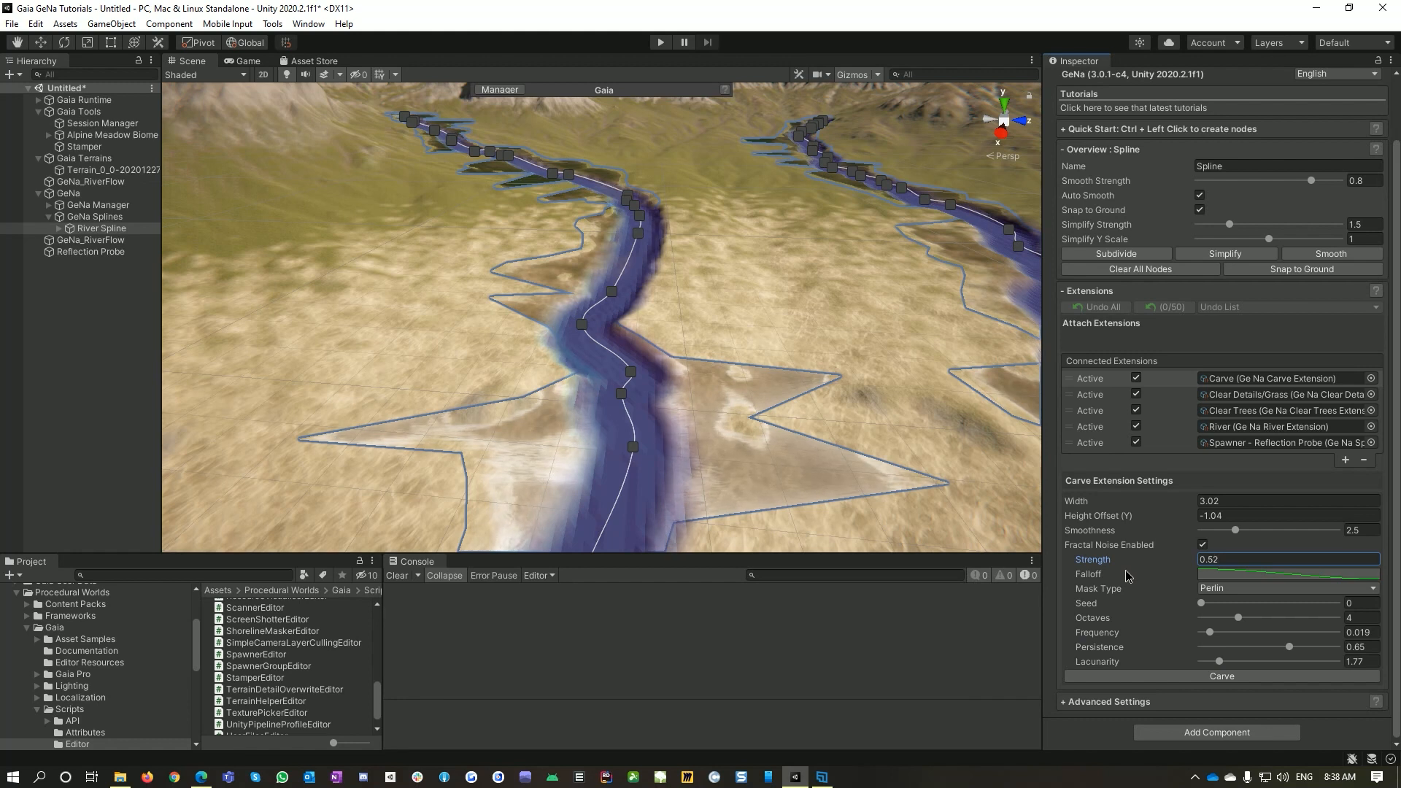
type("0.4")
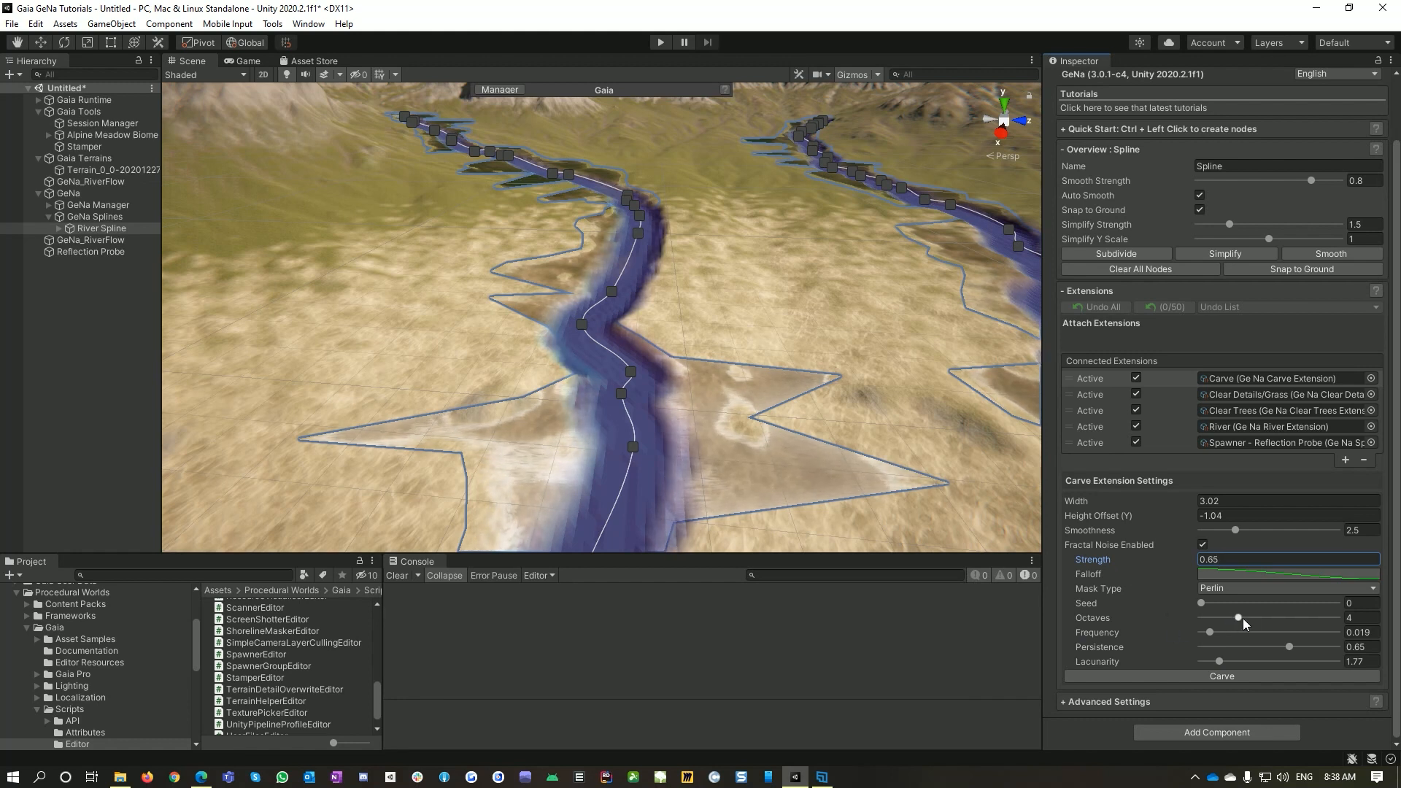
Settle the carve noise octaves at 5 after trying 8 and 4.
left_click_drag(1237, 617, 1287, 617)
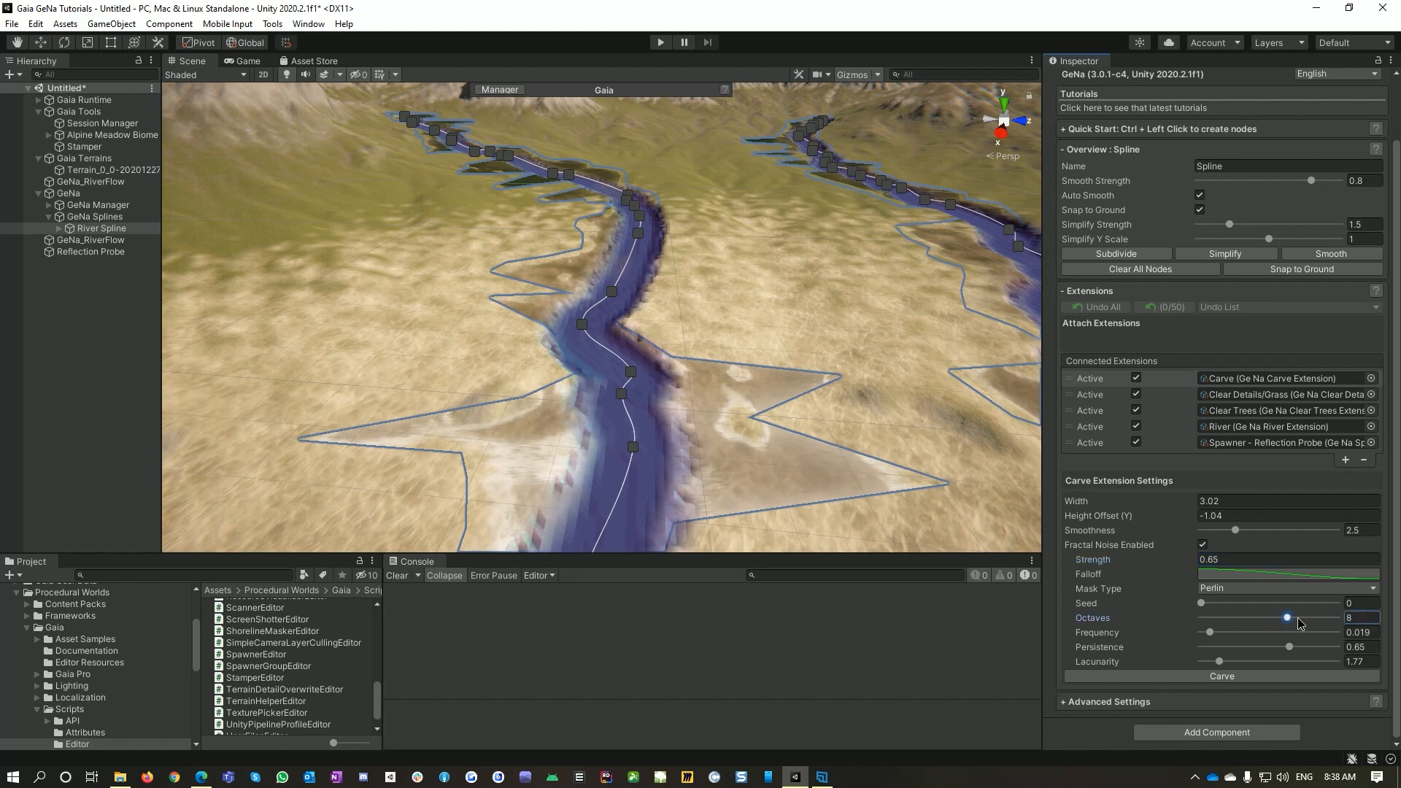
left_click_drag(1287, 617, 1237, 618)
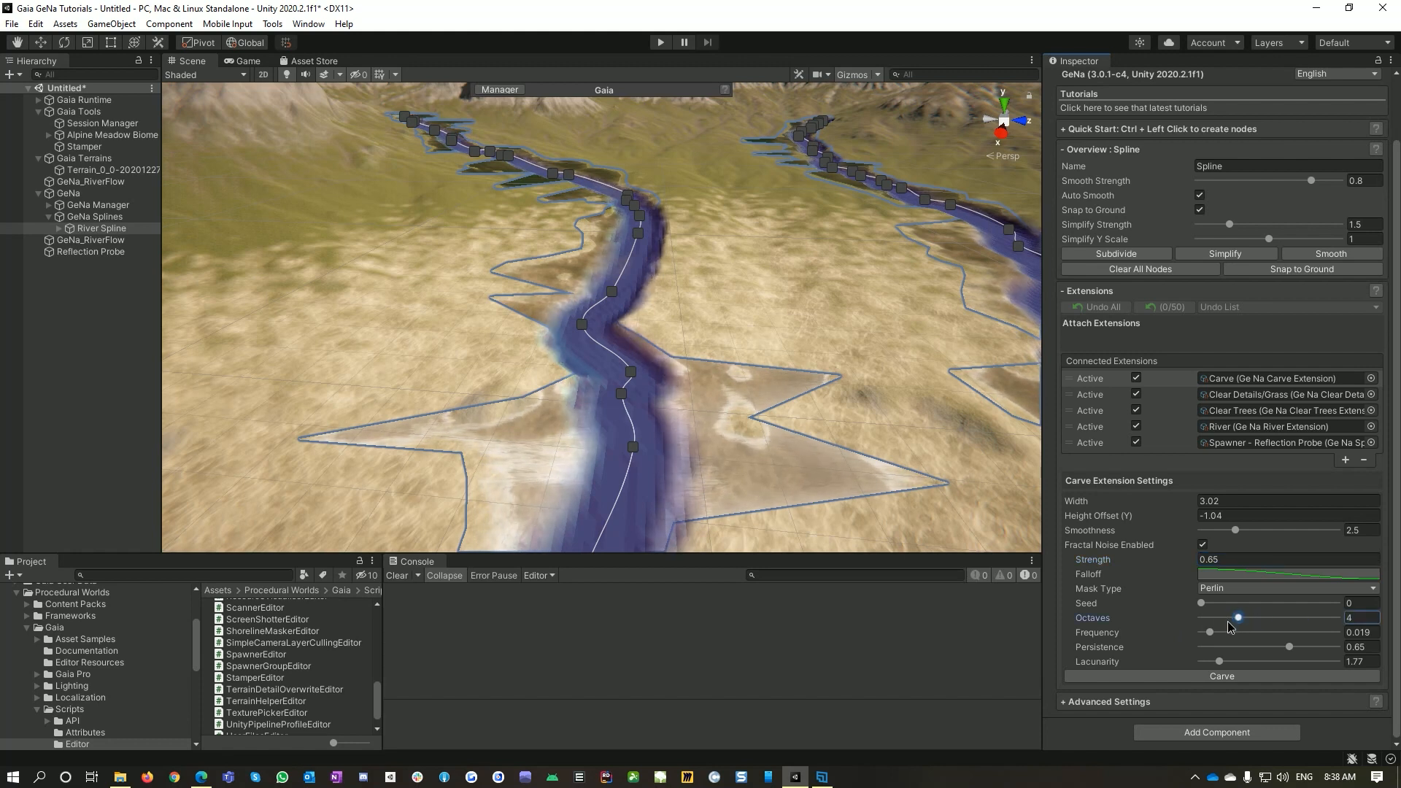
left_click_drag(1237, 617, 1251, 618)
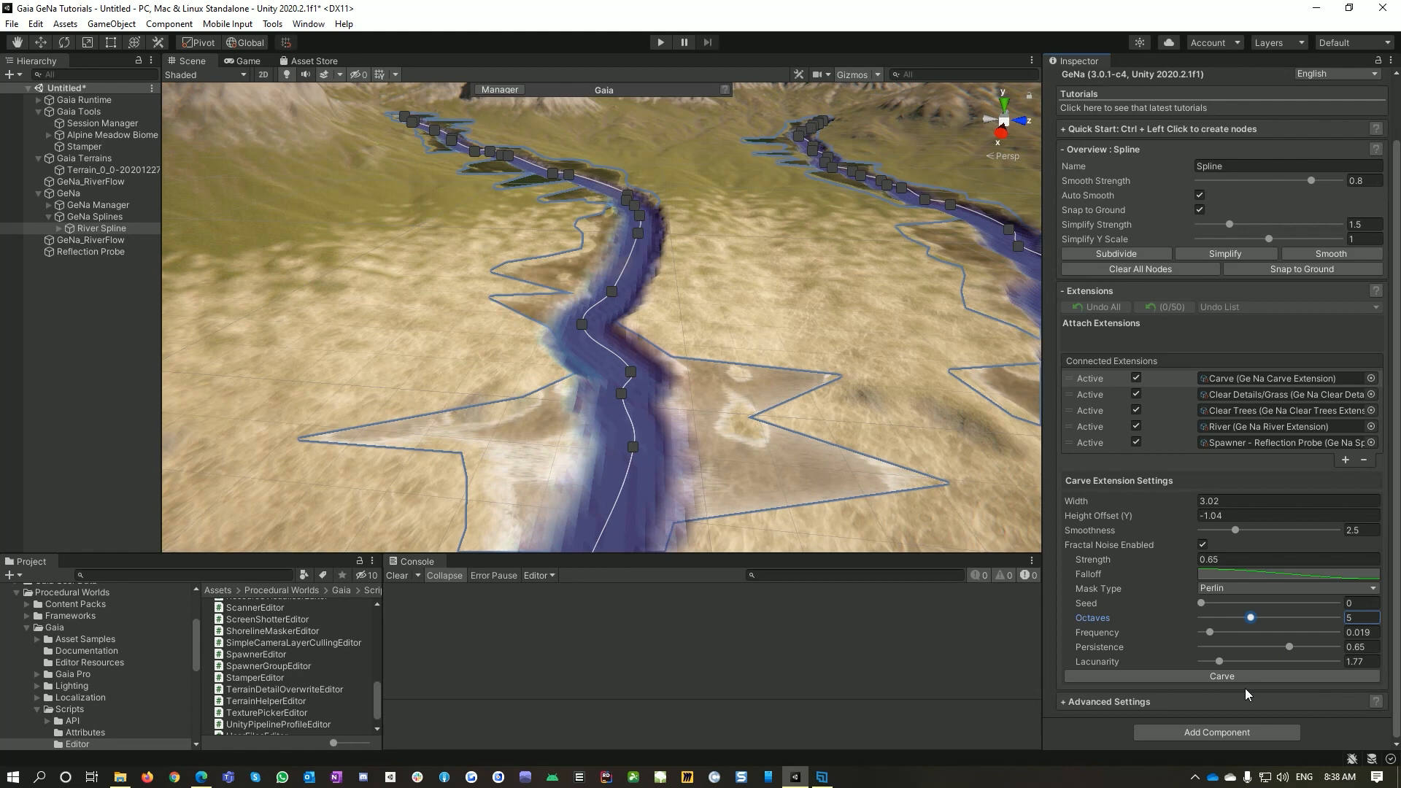
Carve the noisy-edged river channel into the terrain along the spline.
left_click(1223, 676)
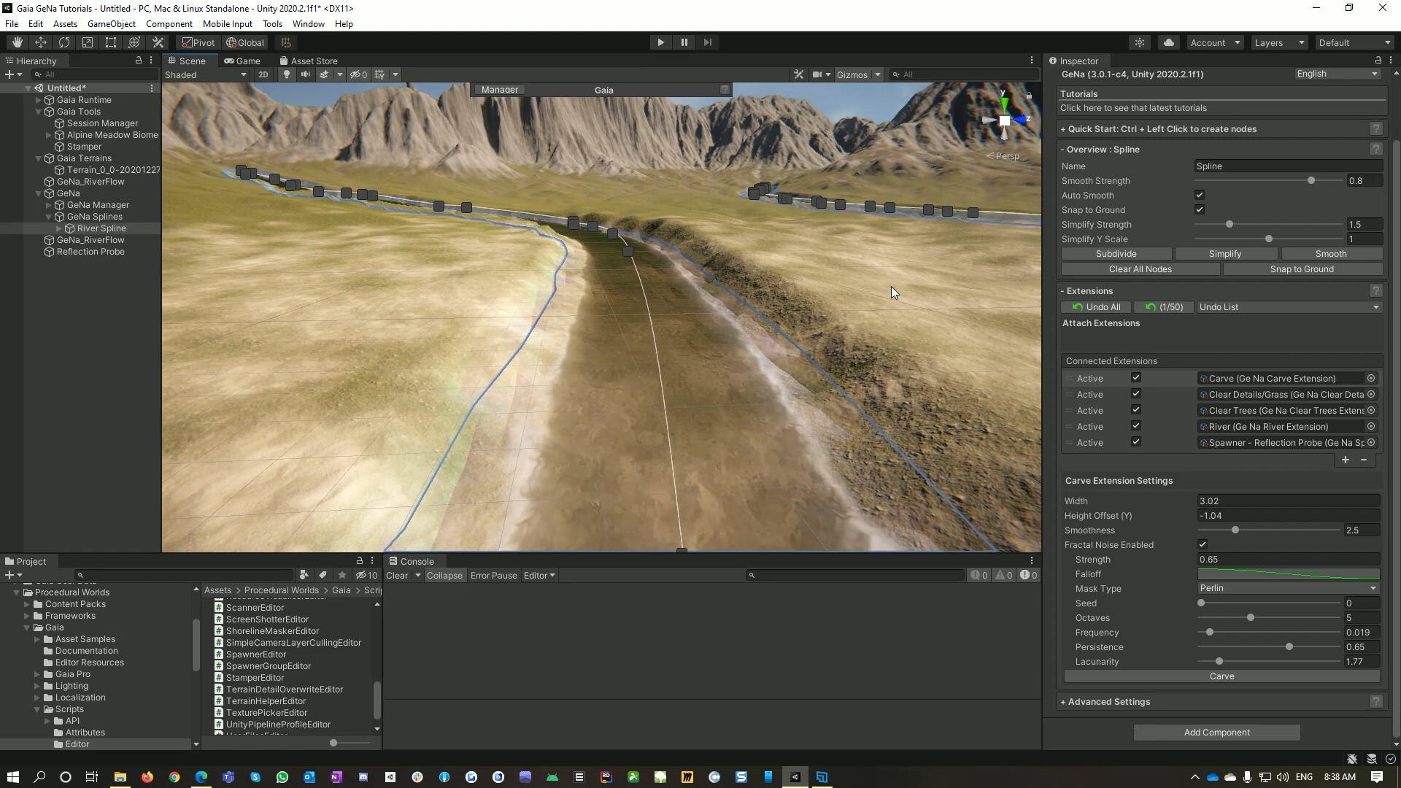
mouse_move(897, 424)
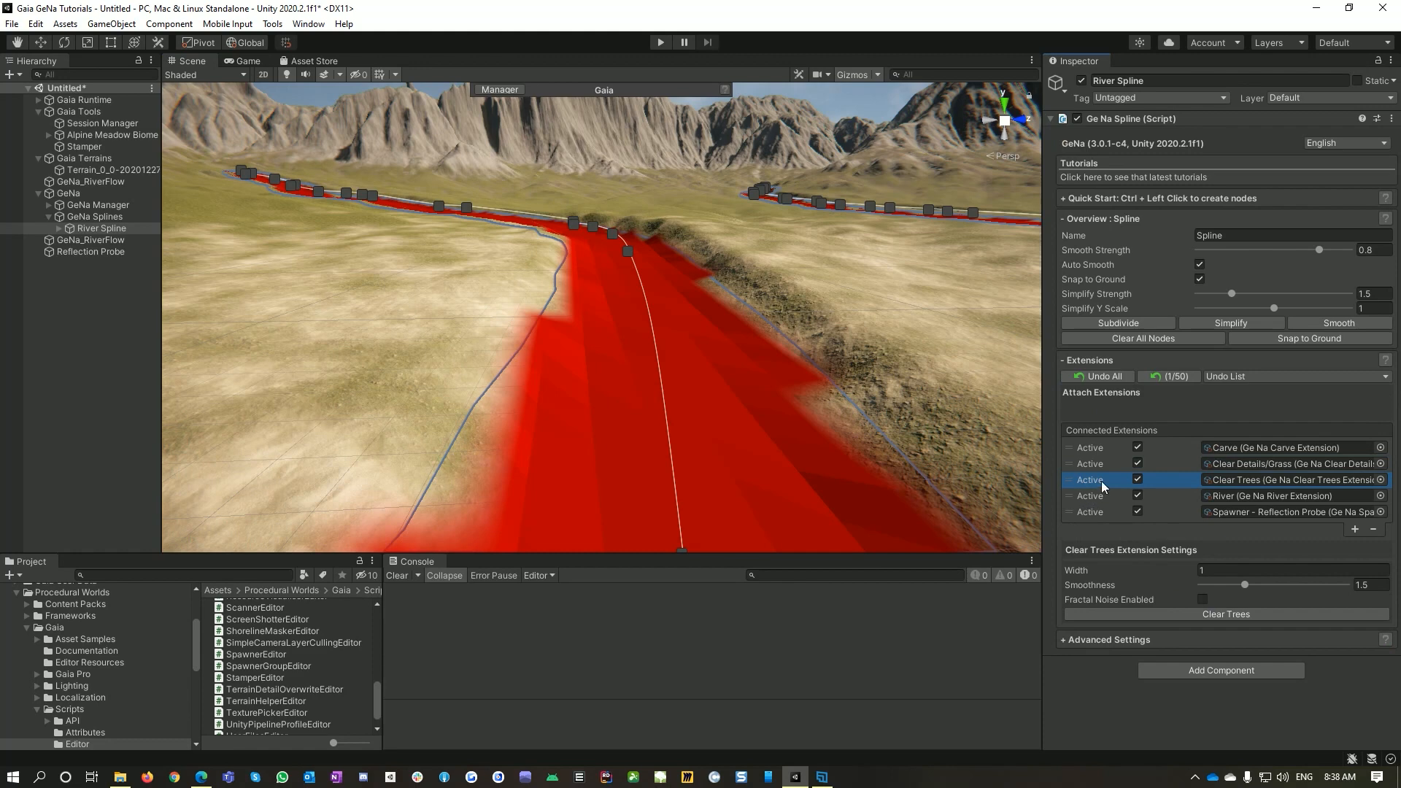
Show the Clear Trees extension settings on the river spline.
left_click(1290, 496)
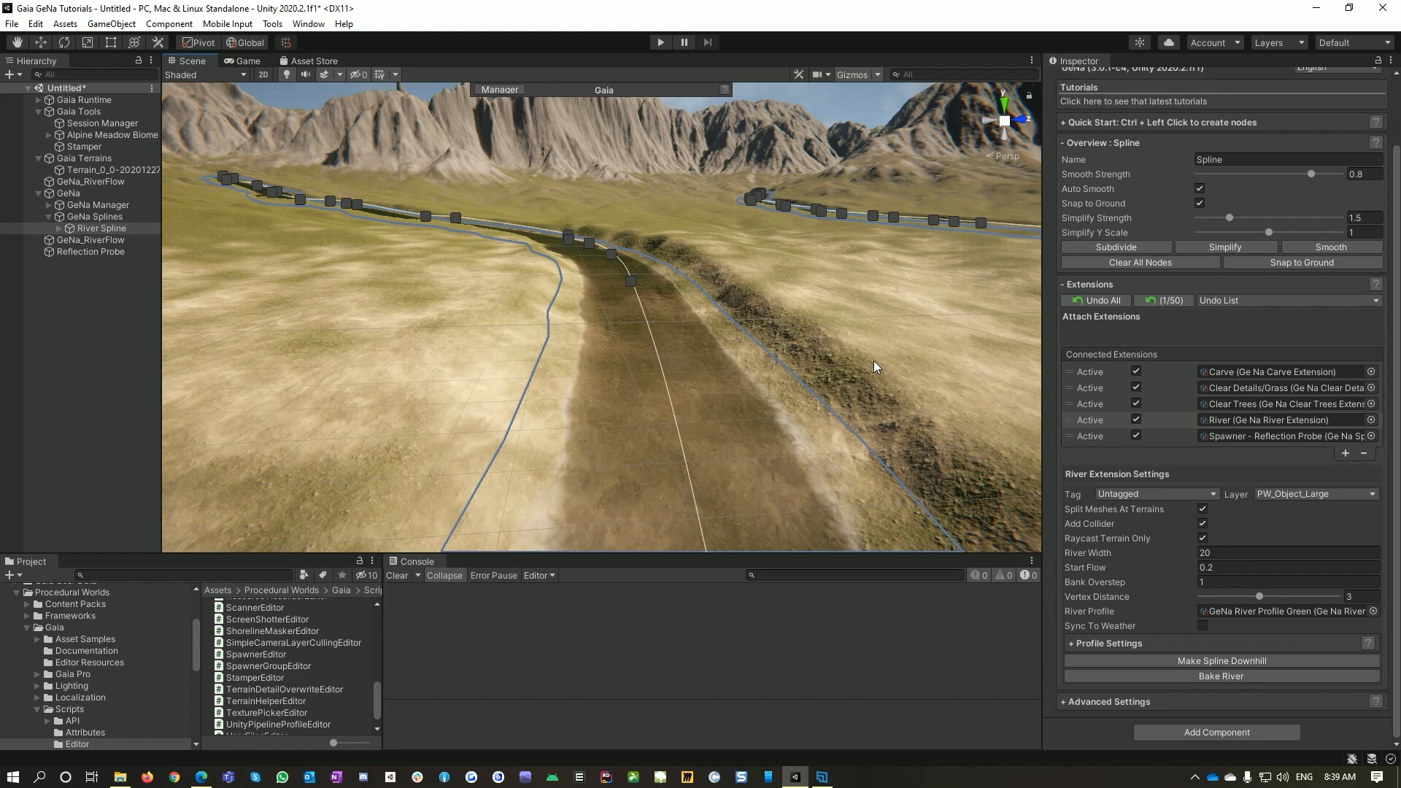
mouse_move(864, 372)
type("0.59")
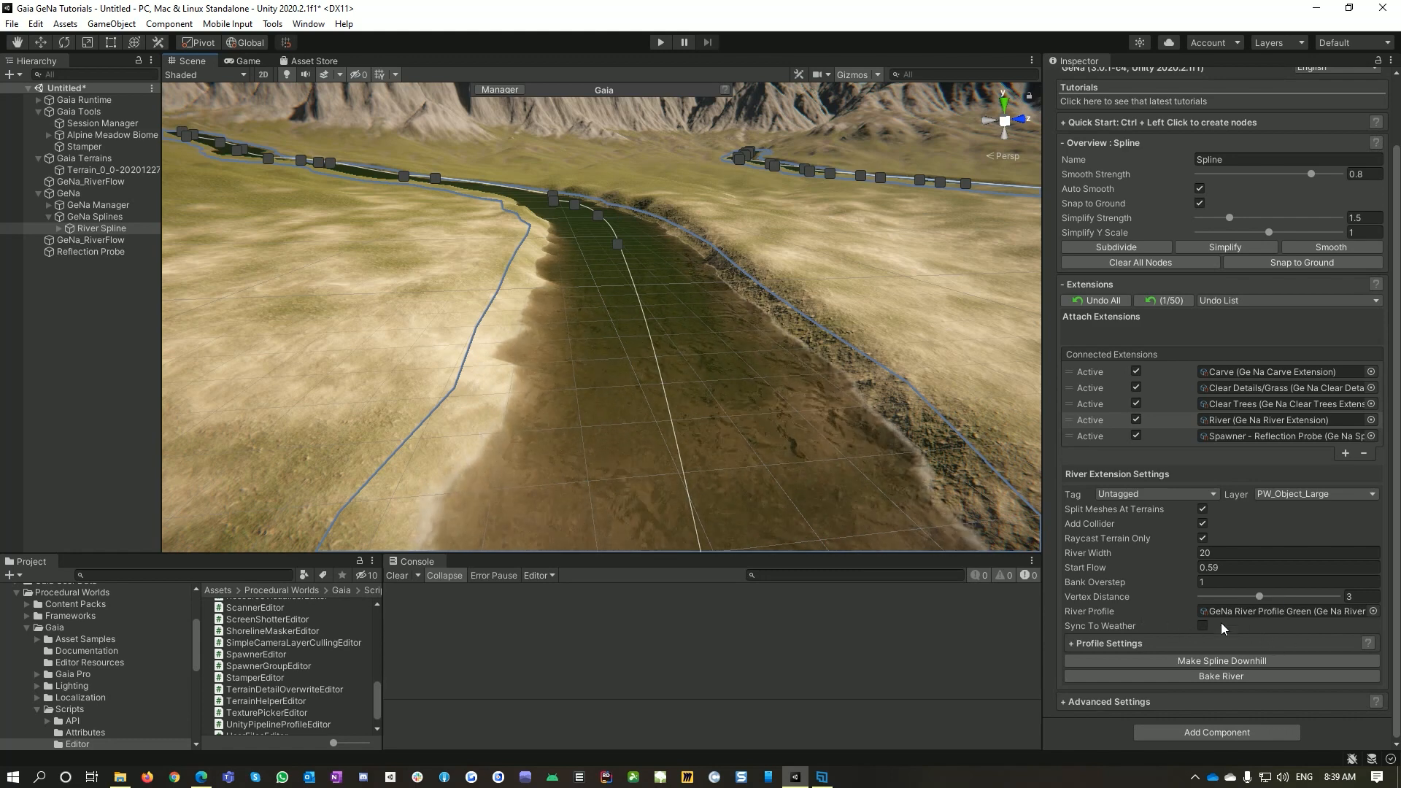
Switch the river profile's render mode from shader to Material.
left_click(1105, 642)
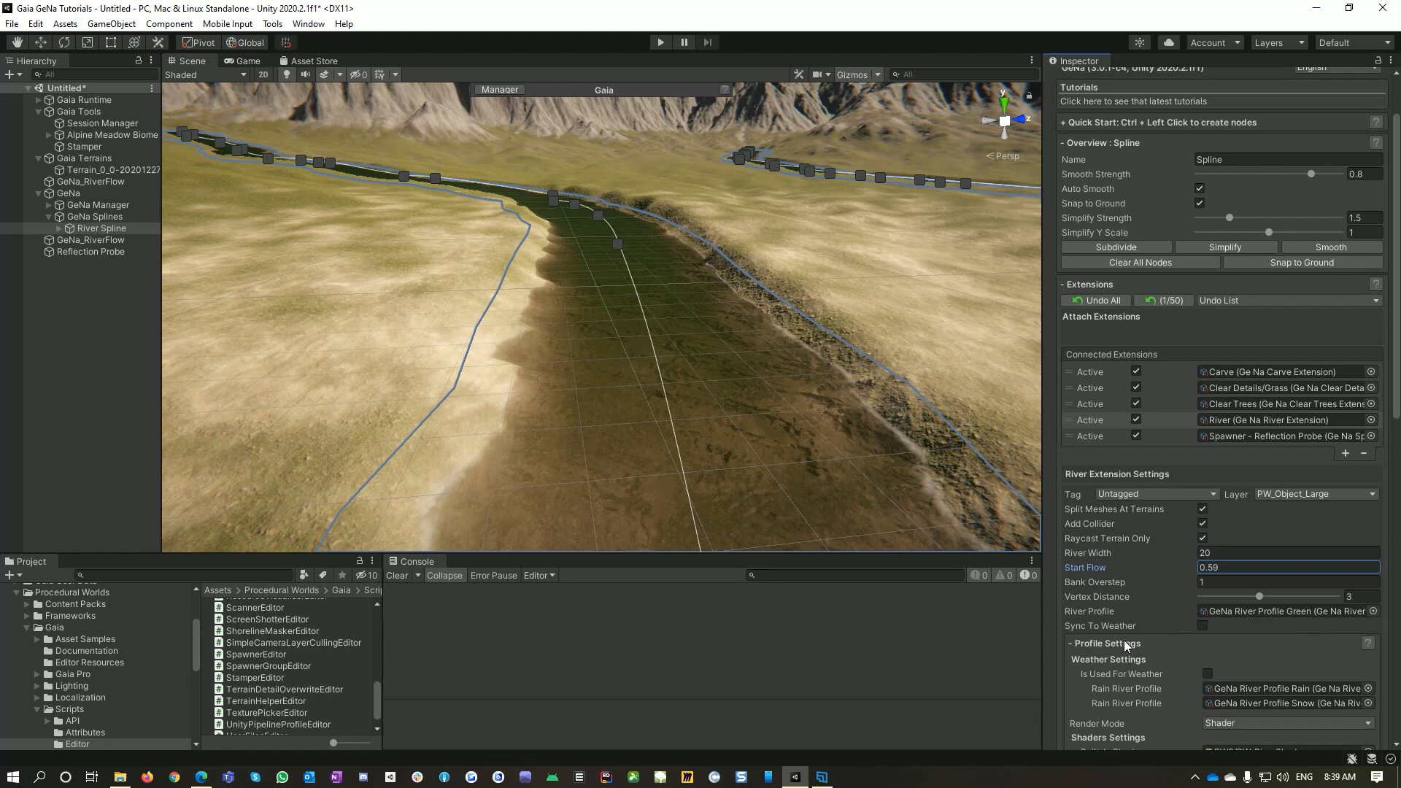
scroll("down", 3)
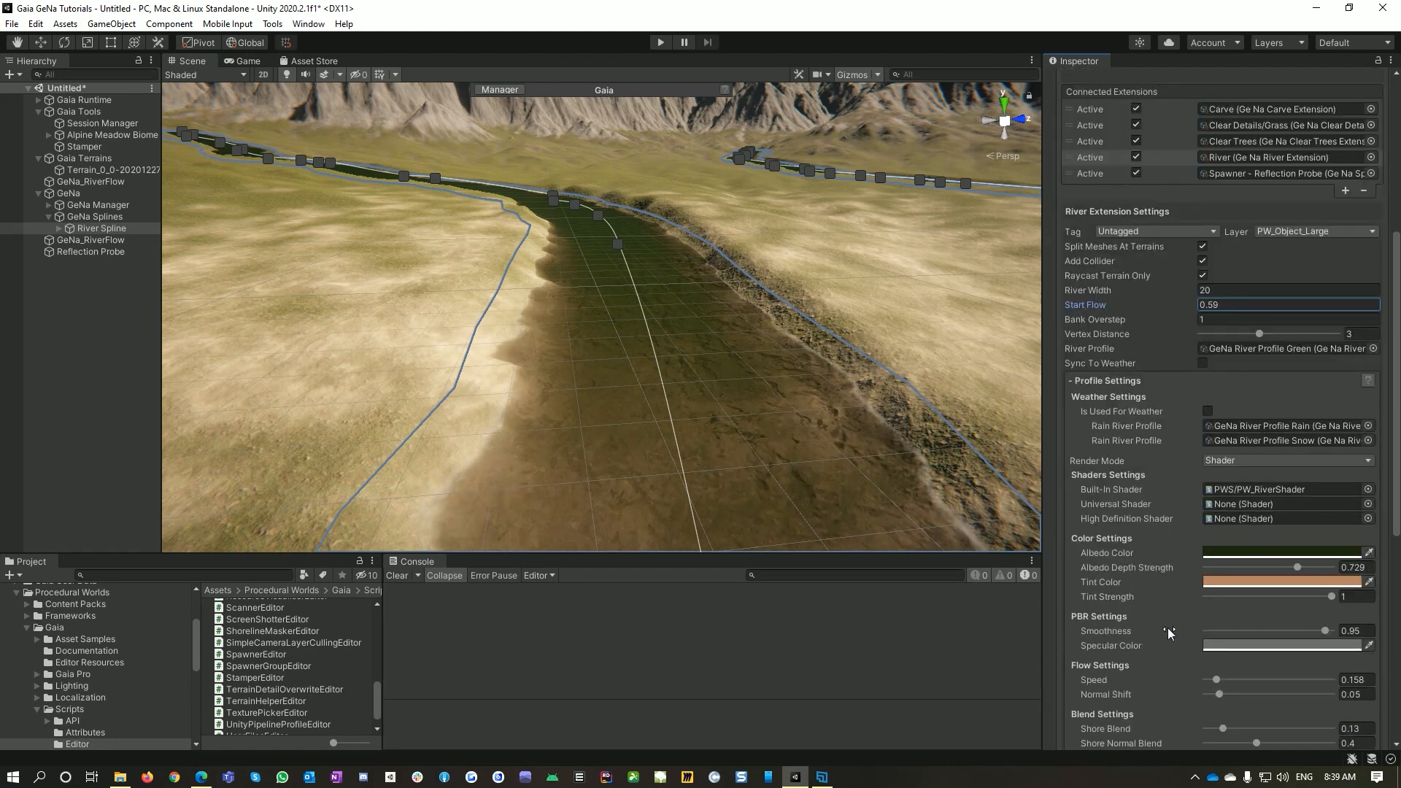
left_click(1288, 460)
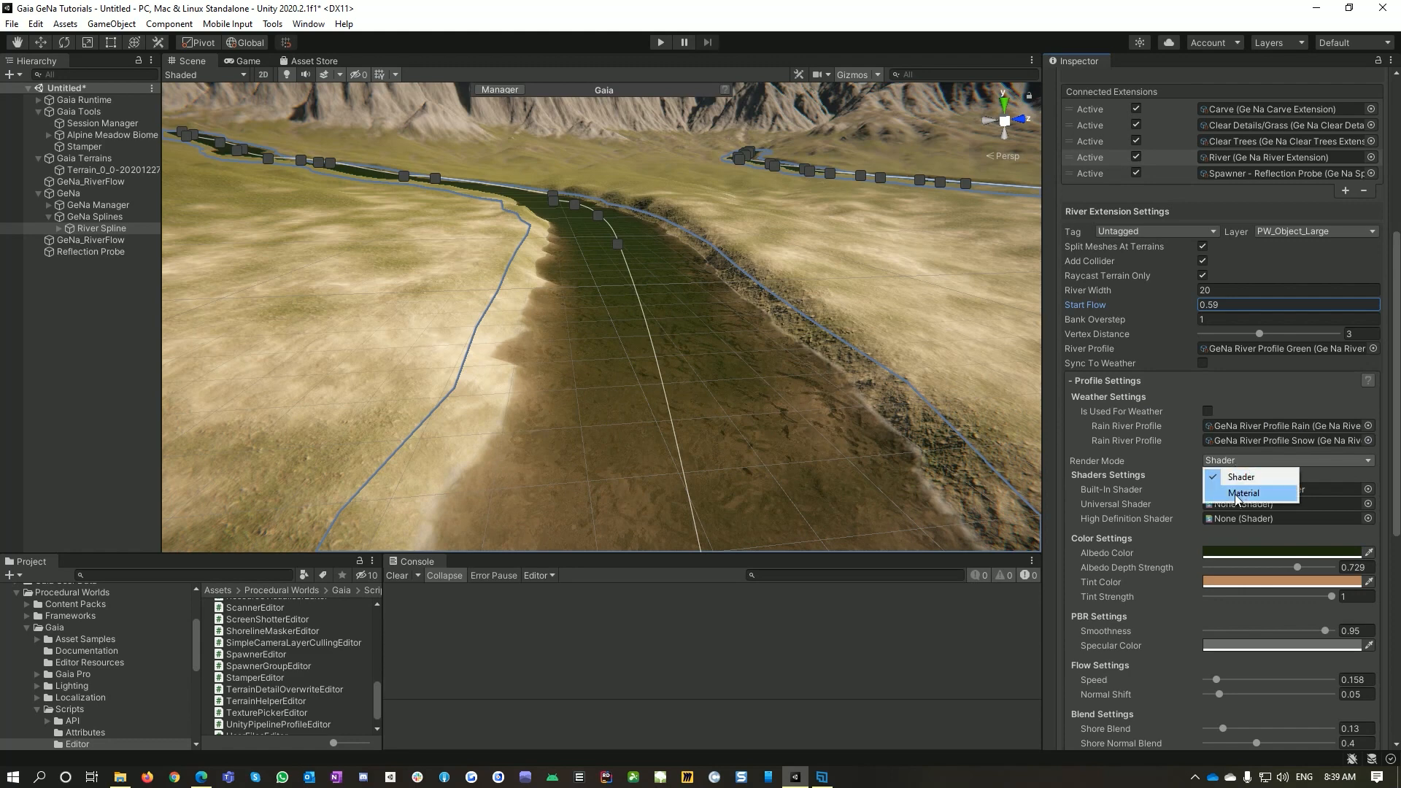
left_click(1242, 493)
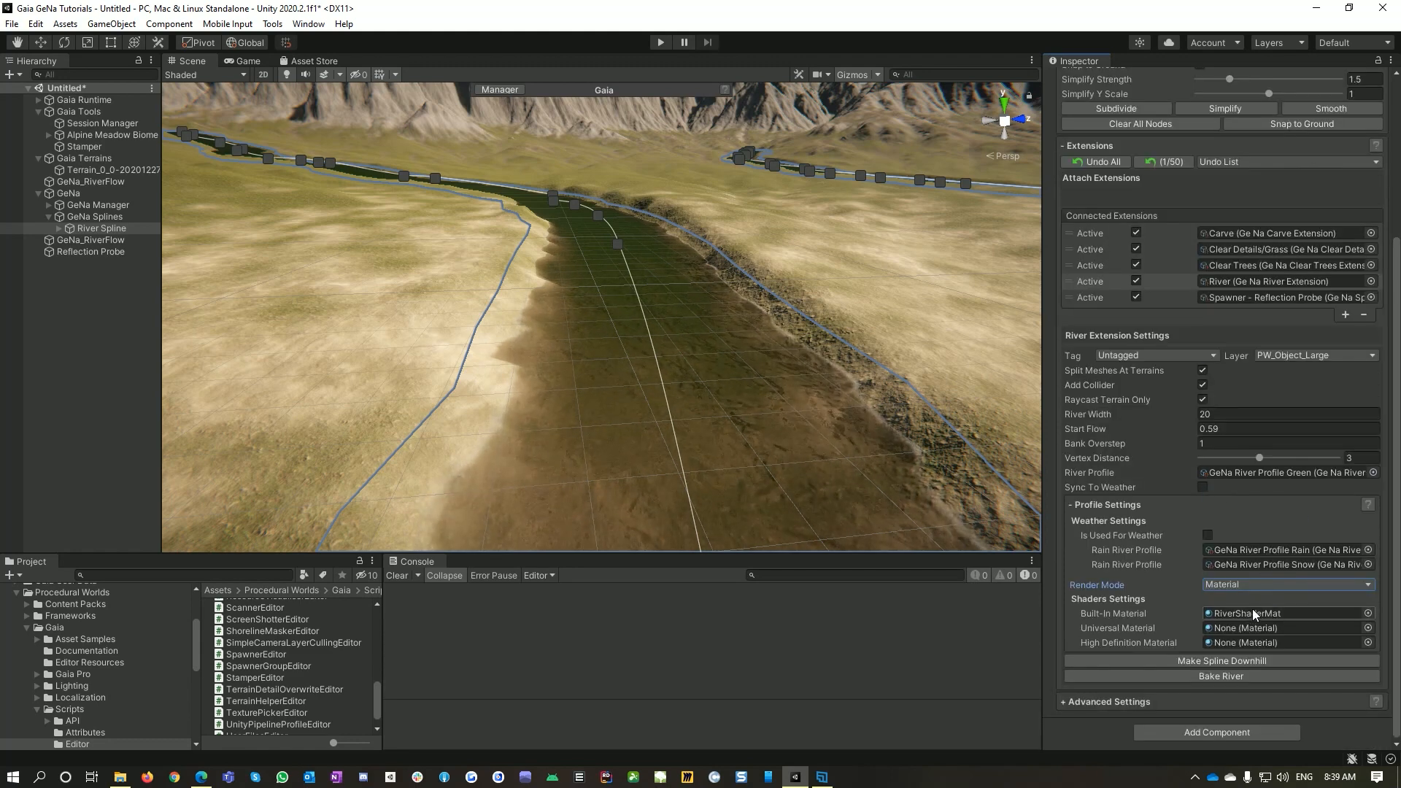
left_click(1287, 584)
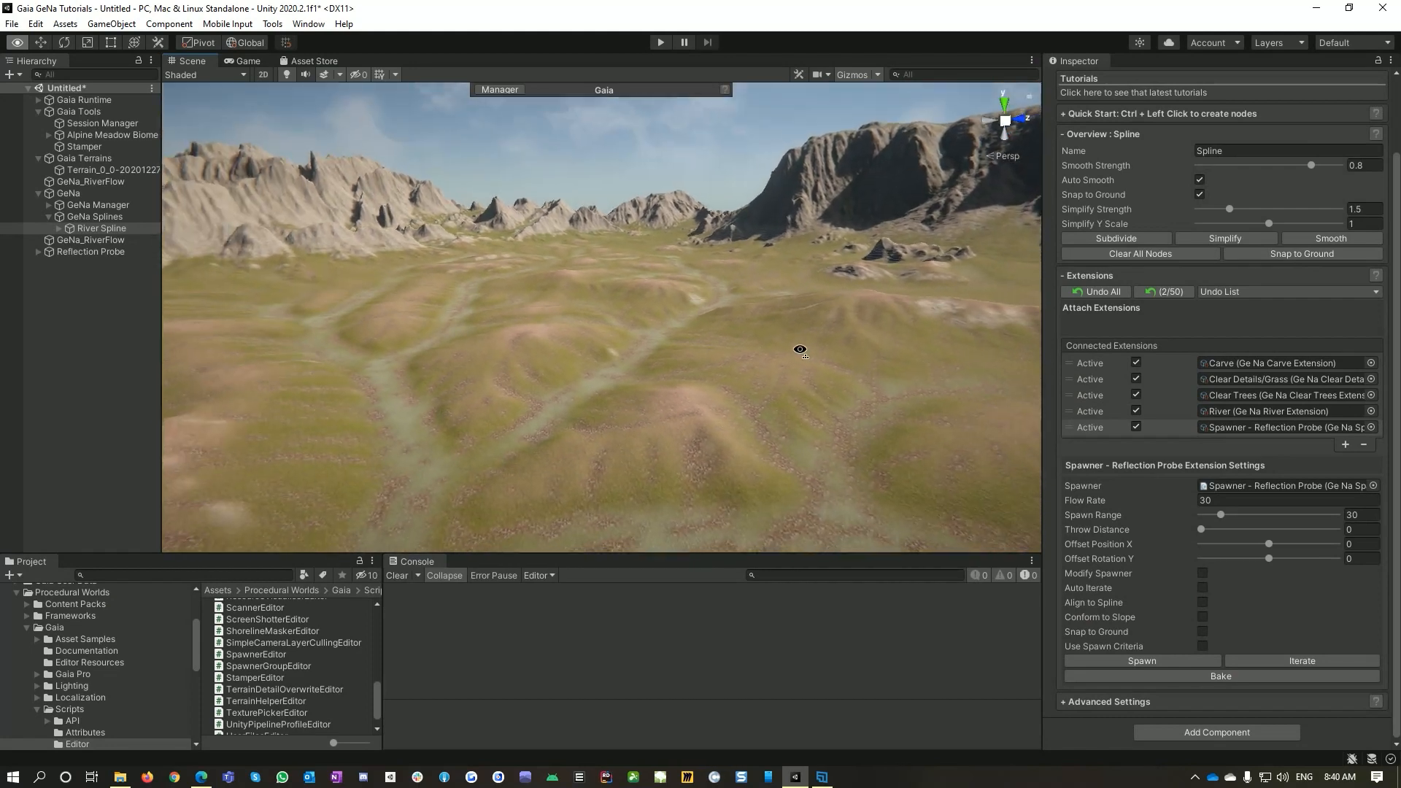
Fly the Scene view to an untouched grassy part of the terrain.
left_click_drag(800, 348, 759, 400)
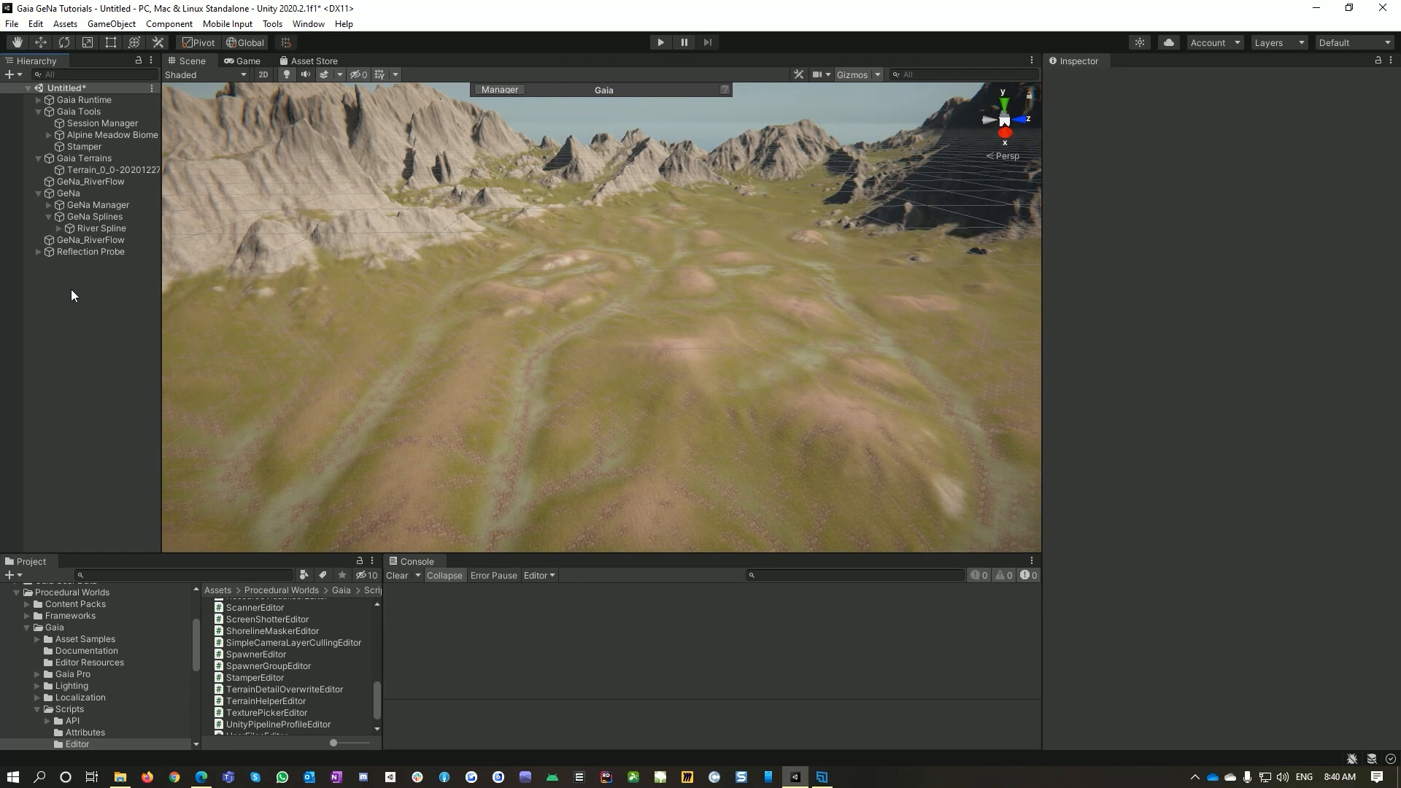
Add another GeNa River Flow object from the Hierarchy context menu.
right_click(71, 294)
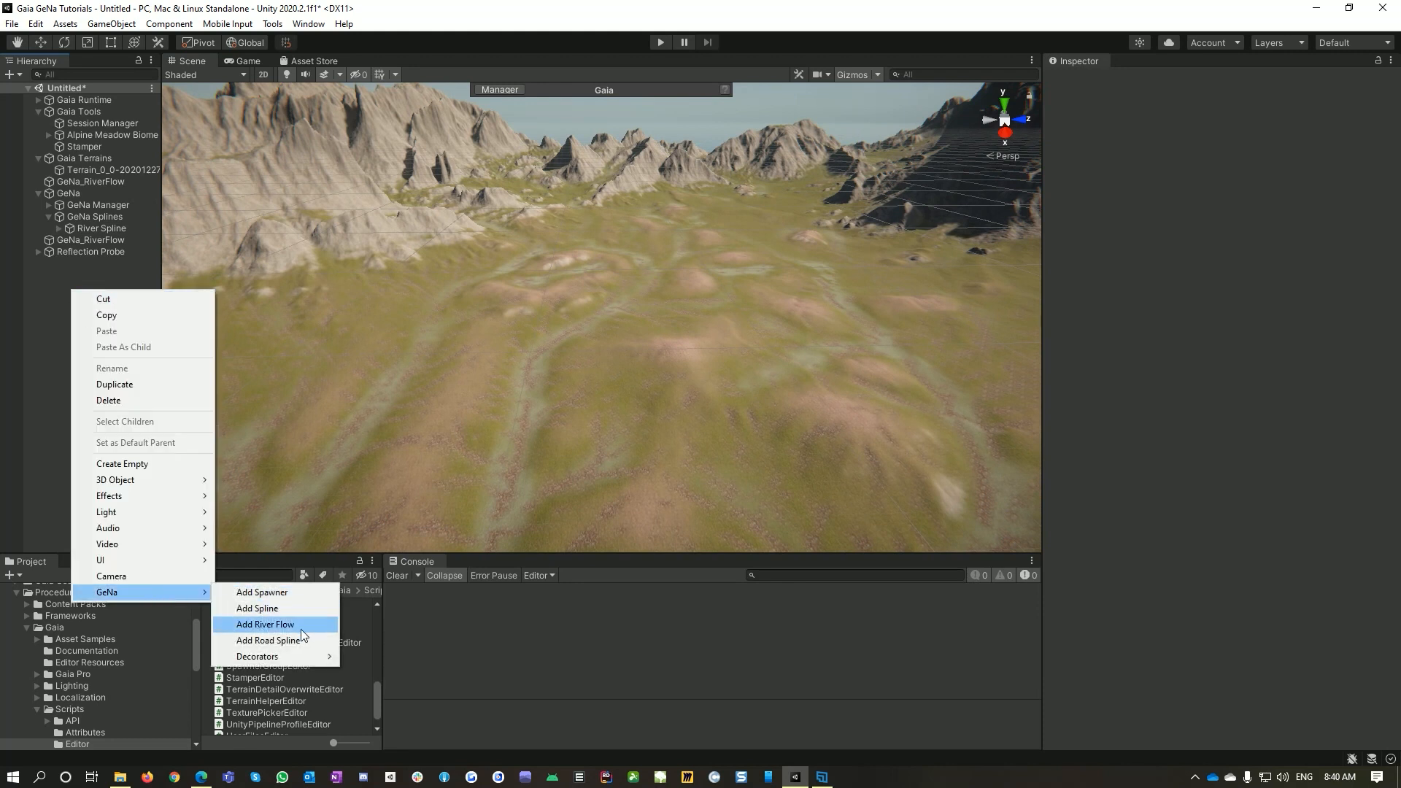
mouse_move(295, 641)
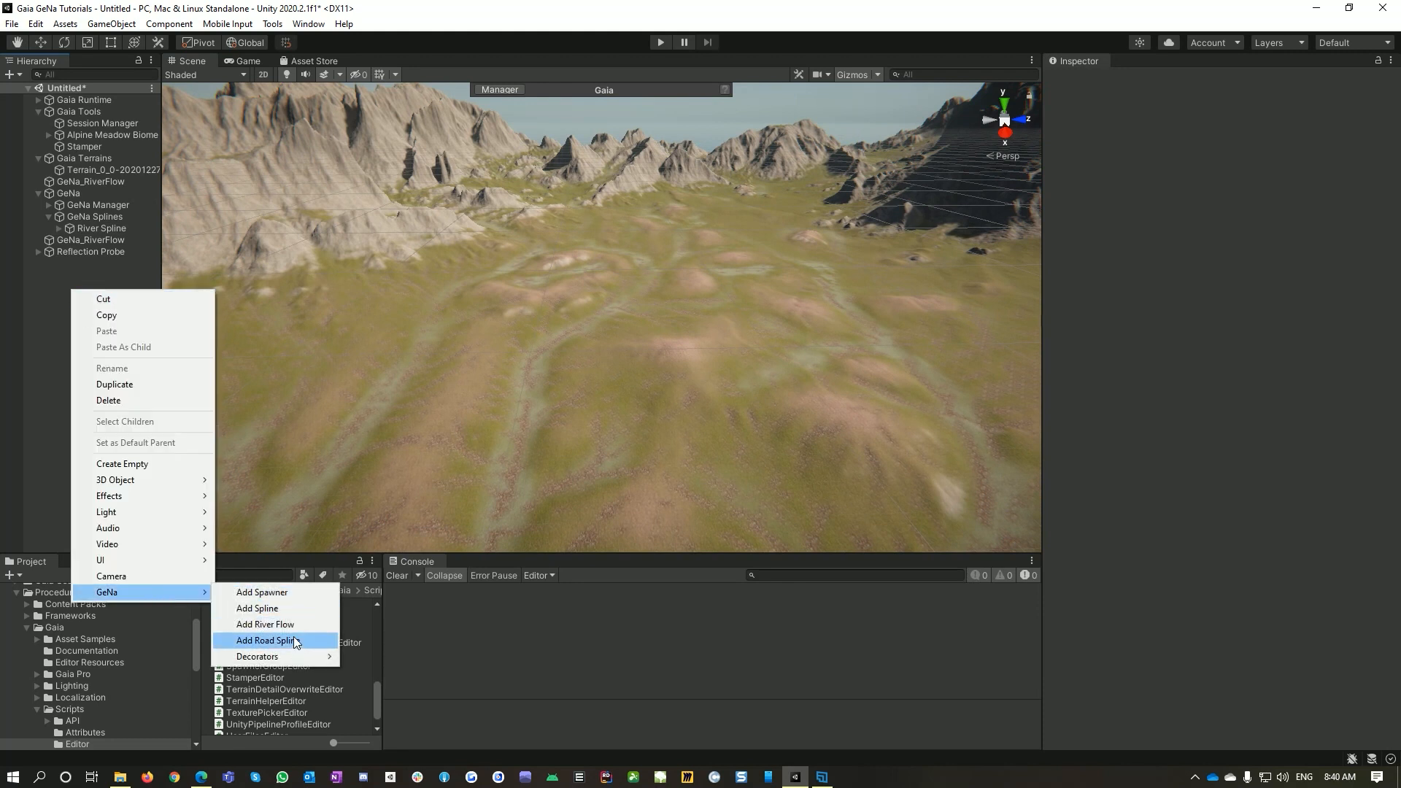
left_click(266, 625)
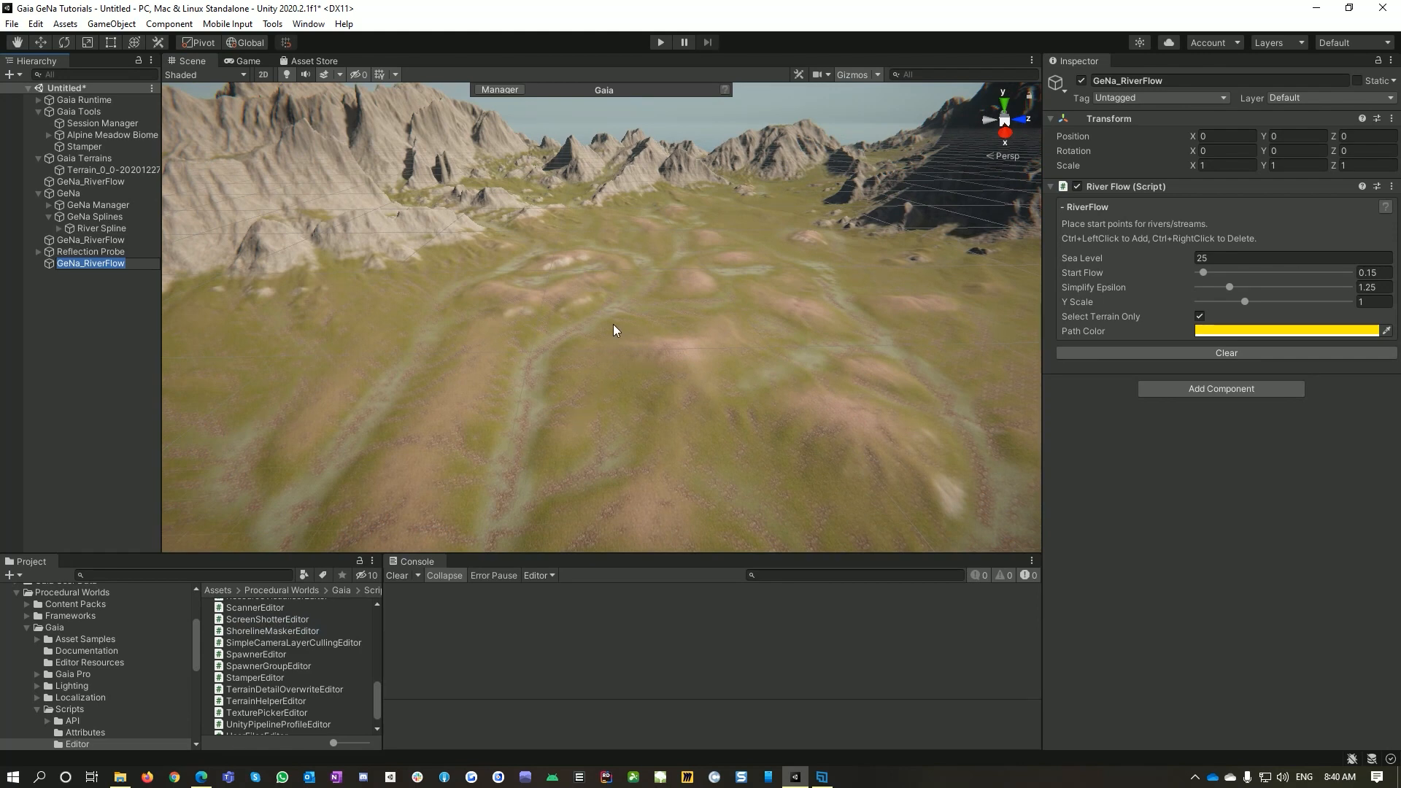
left_click(605, 308)
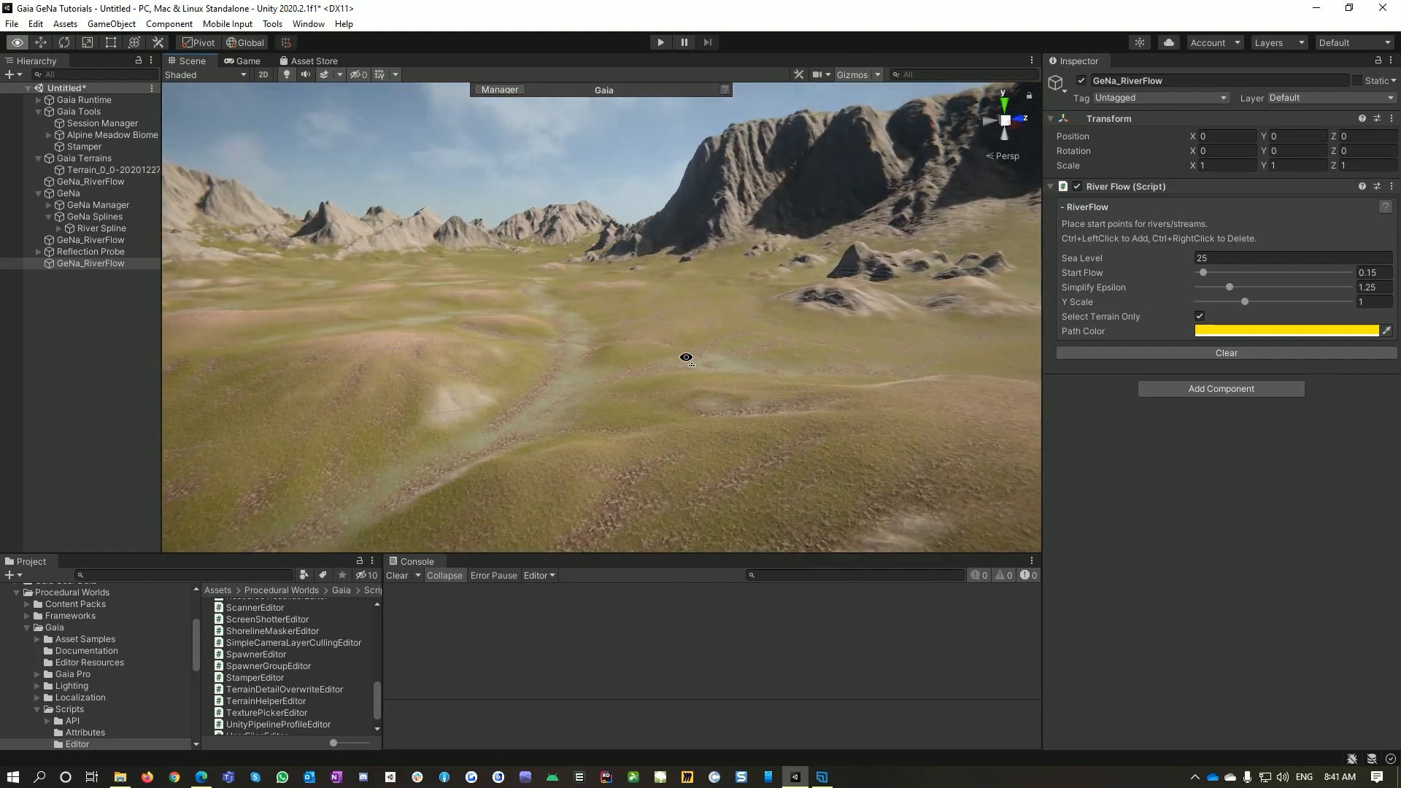
Place the river's start point on the grassy slope facing the mountains.
left_click_drag(686, 357, 511, 350)
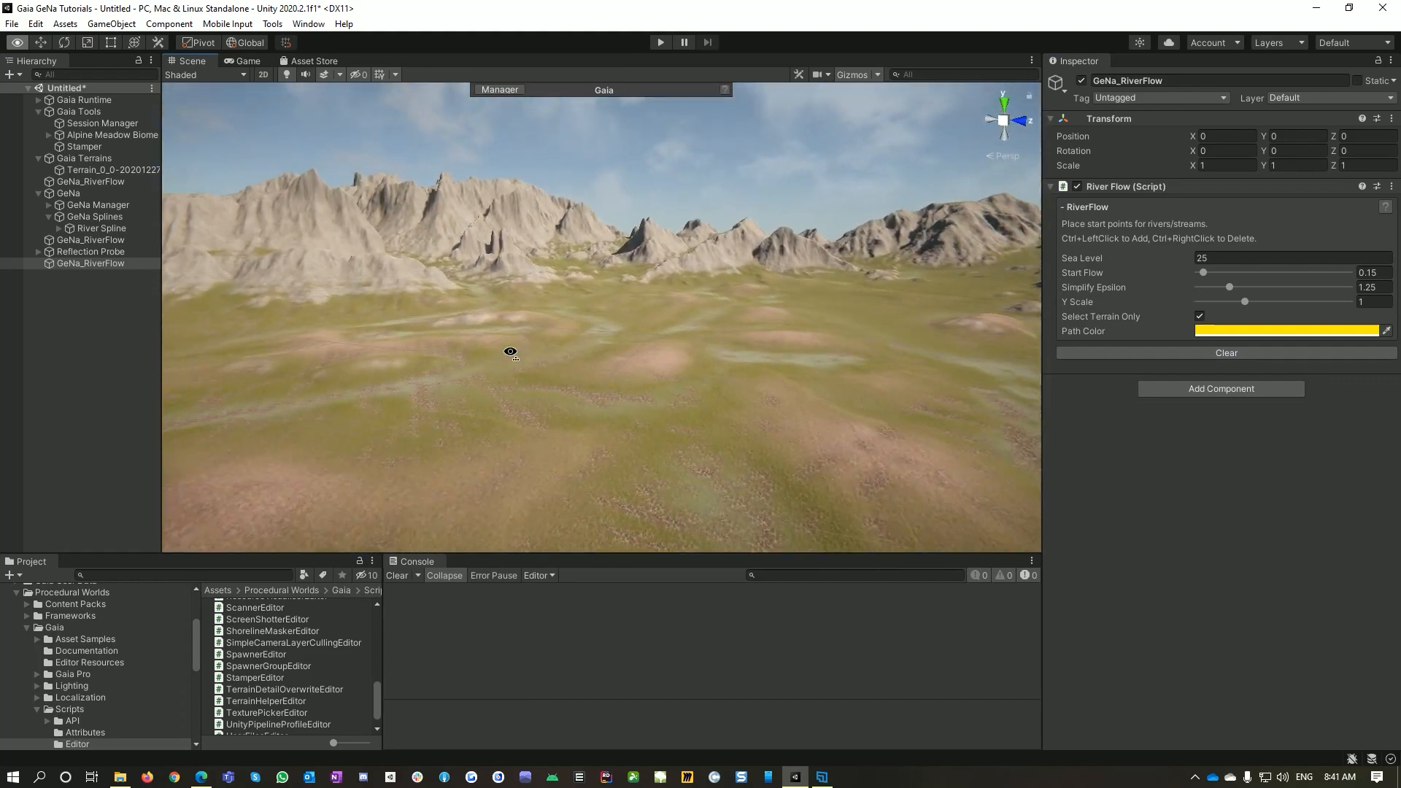
left_click(679, 377)
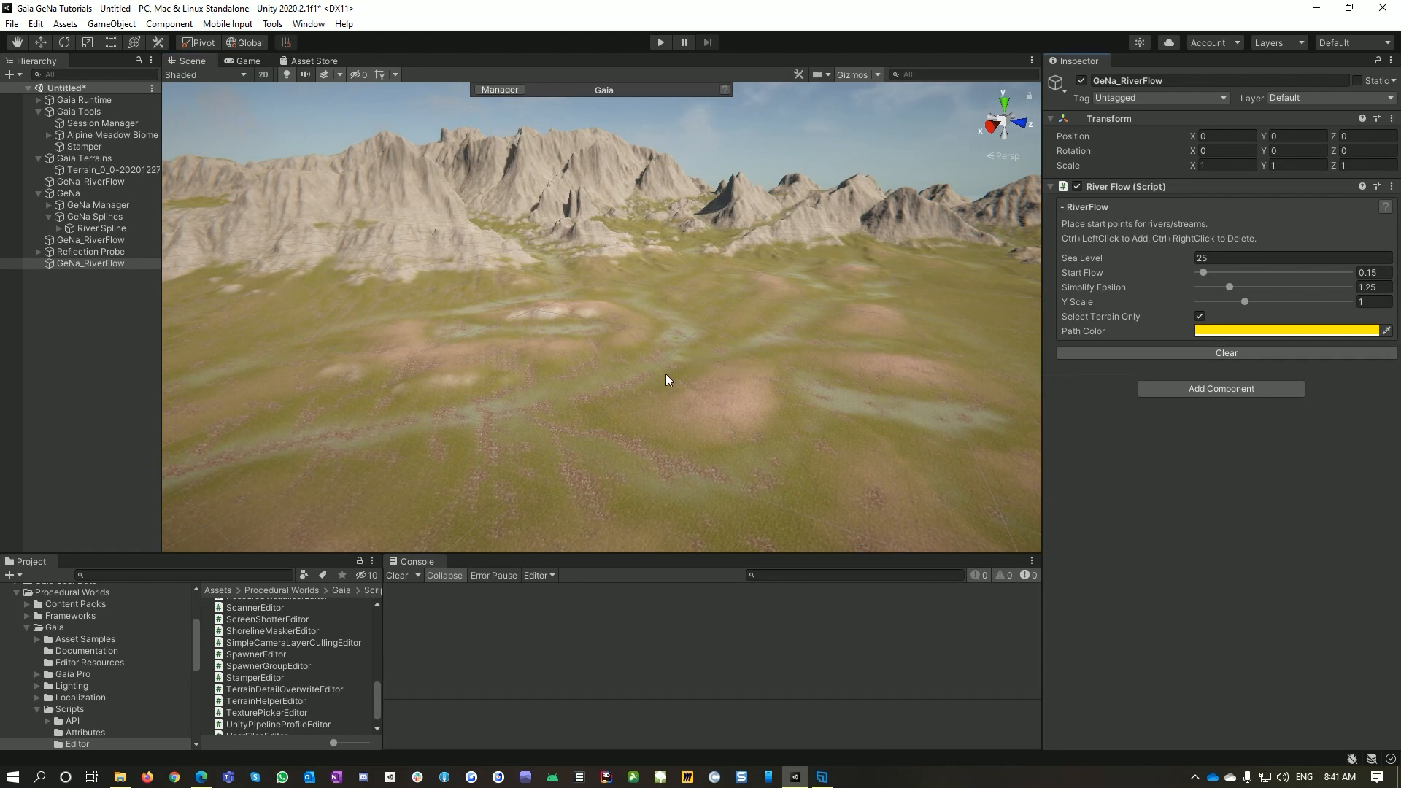
left_click(633, 381)
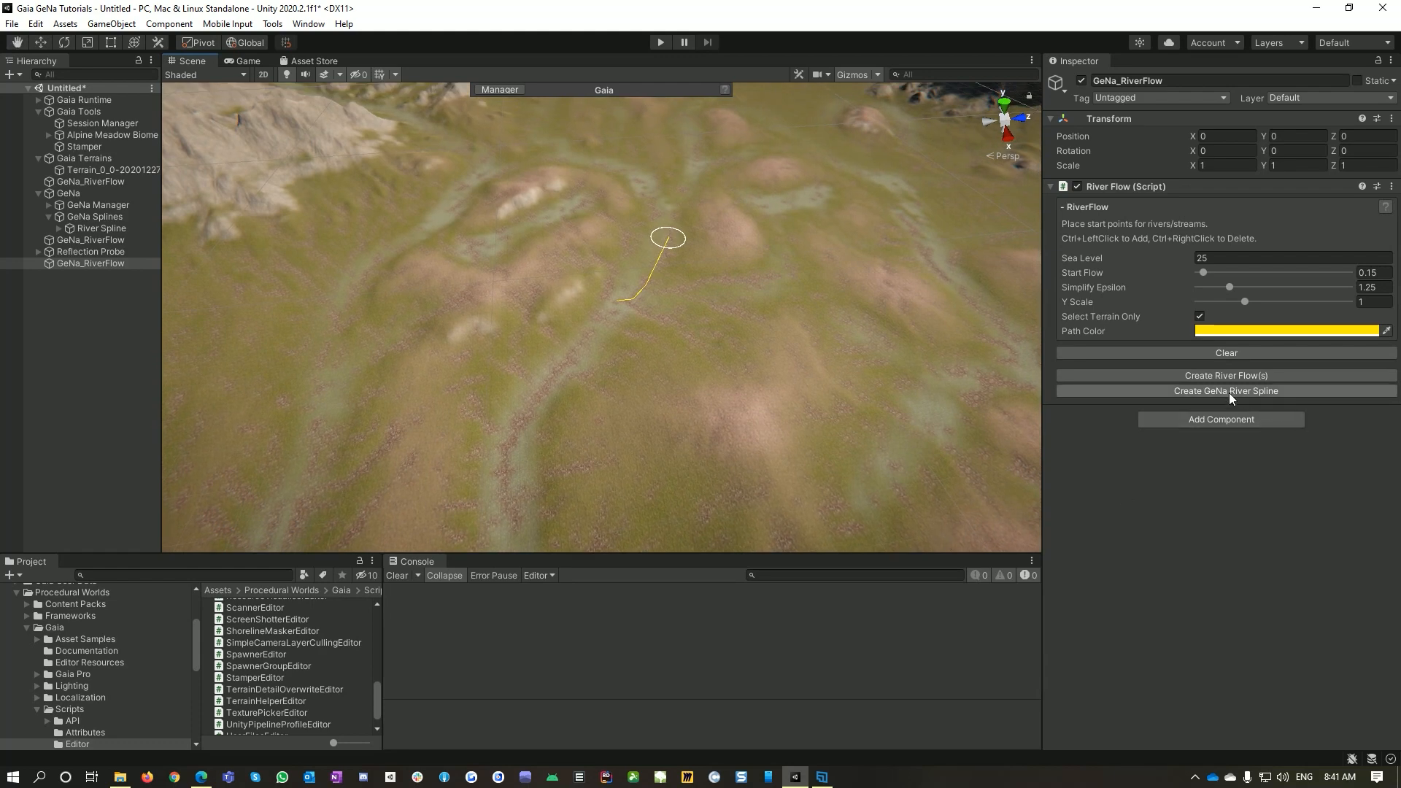
Turn the flow path into a second GeNa river spline on the hillside.
left_click(1226, 391)
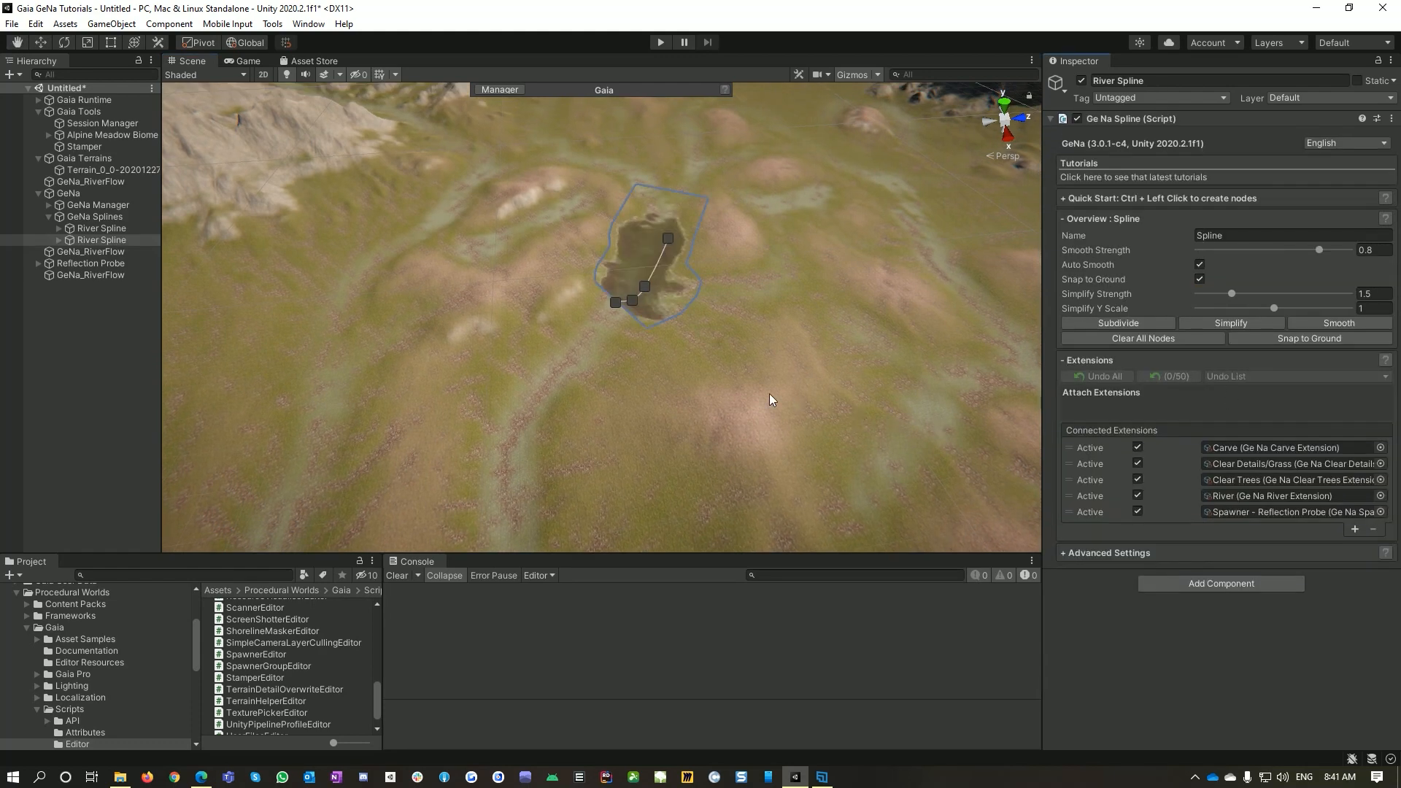
left_click(616, 303)
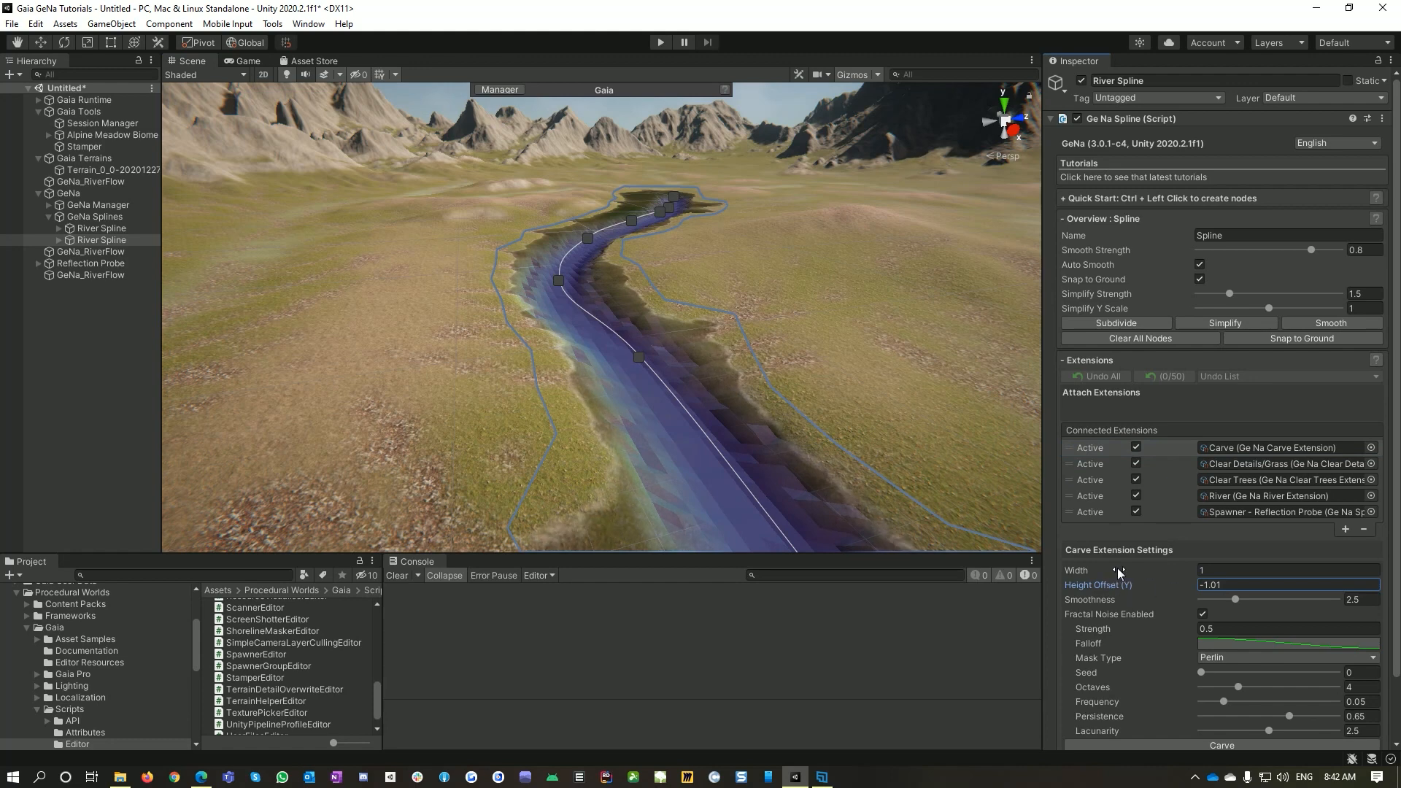
Set the carve width to 1.92 and lacunarity to 1.78, then return to the river extension.
type("1.92")
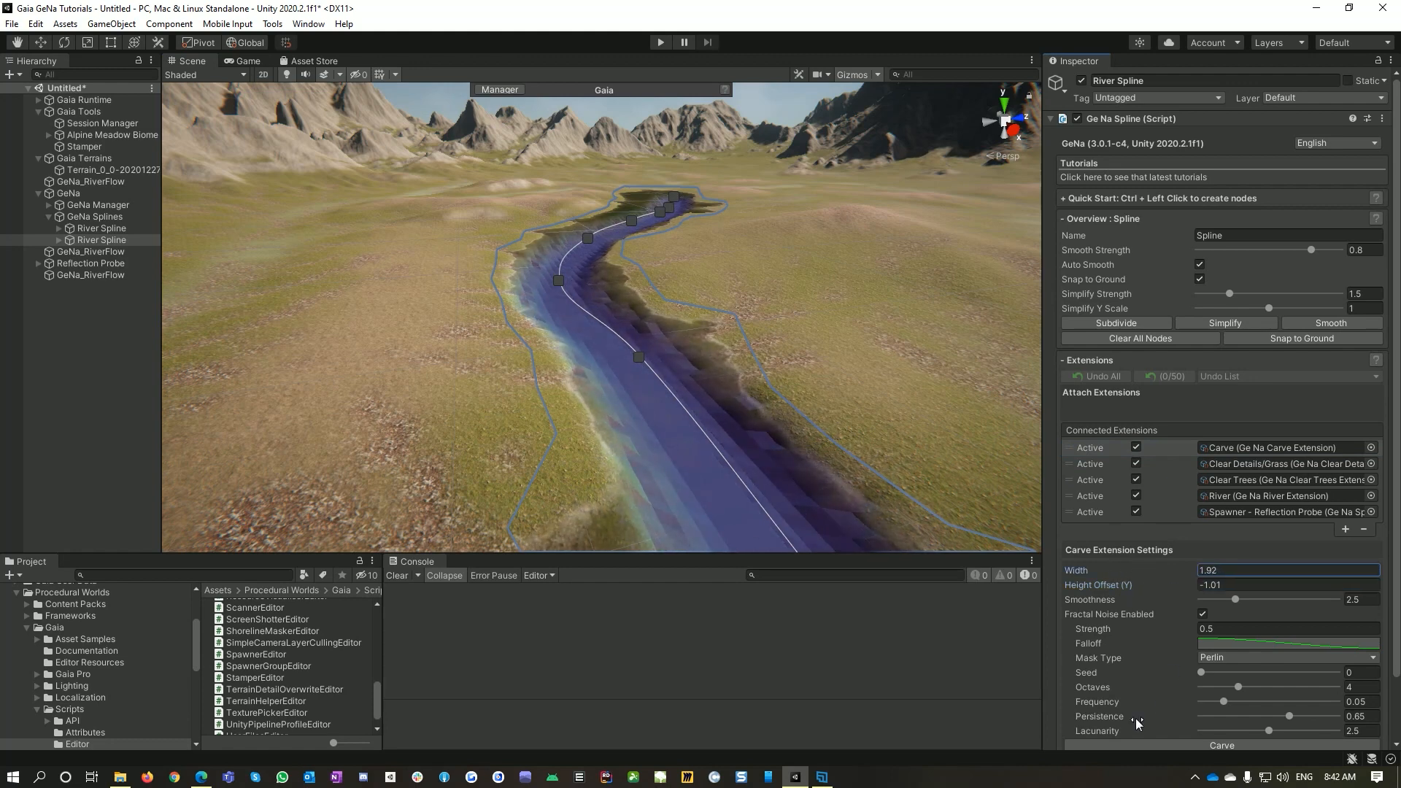
left_click_drag(1287, 731, 1220, 731)
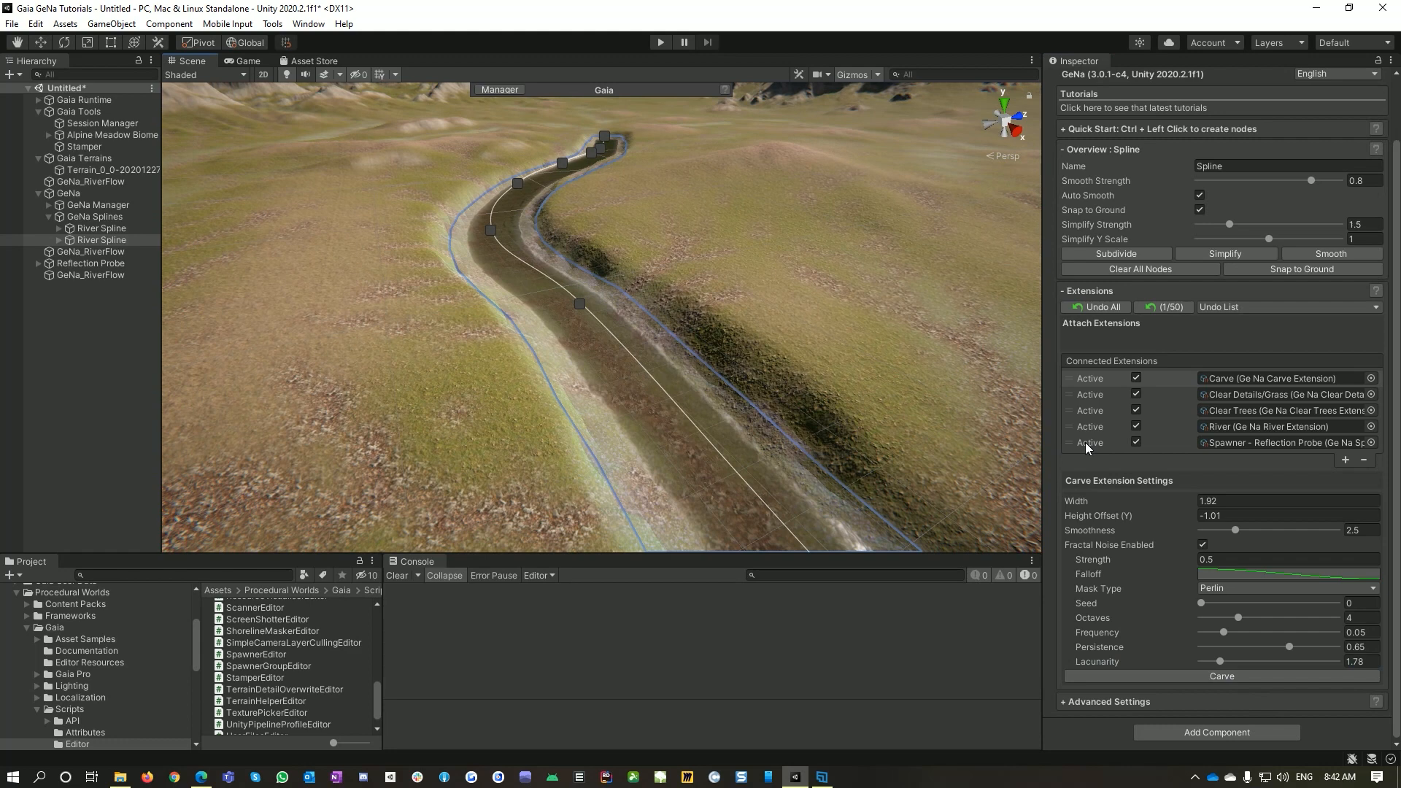
left_click(1282, 426)
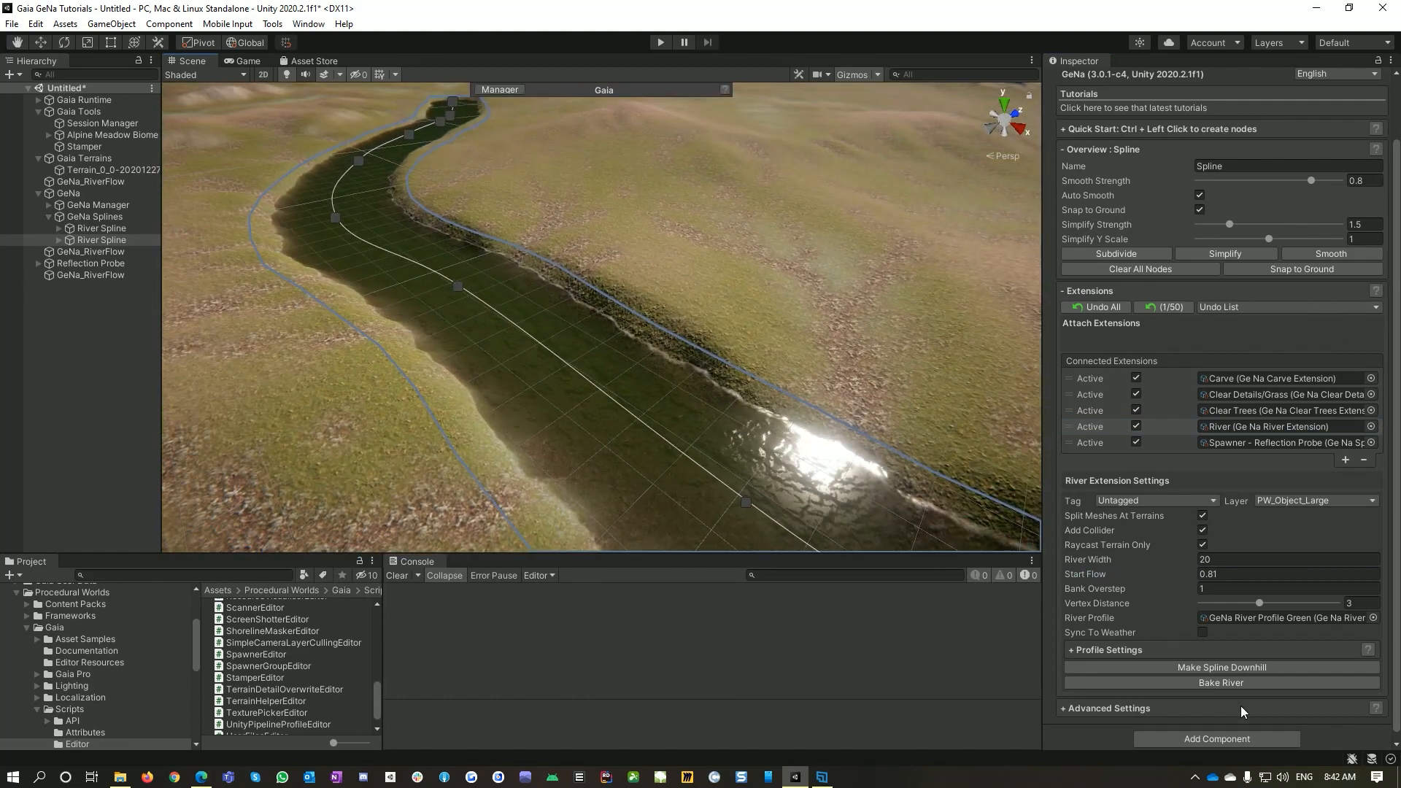
Spawn reflection probes along the river from the Spawner – Reflection Probe extension.
left_click(1220, 667)
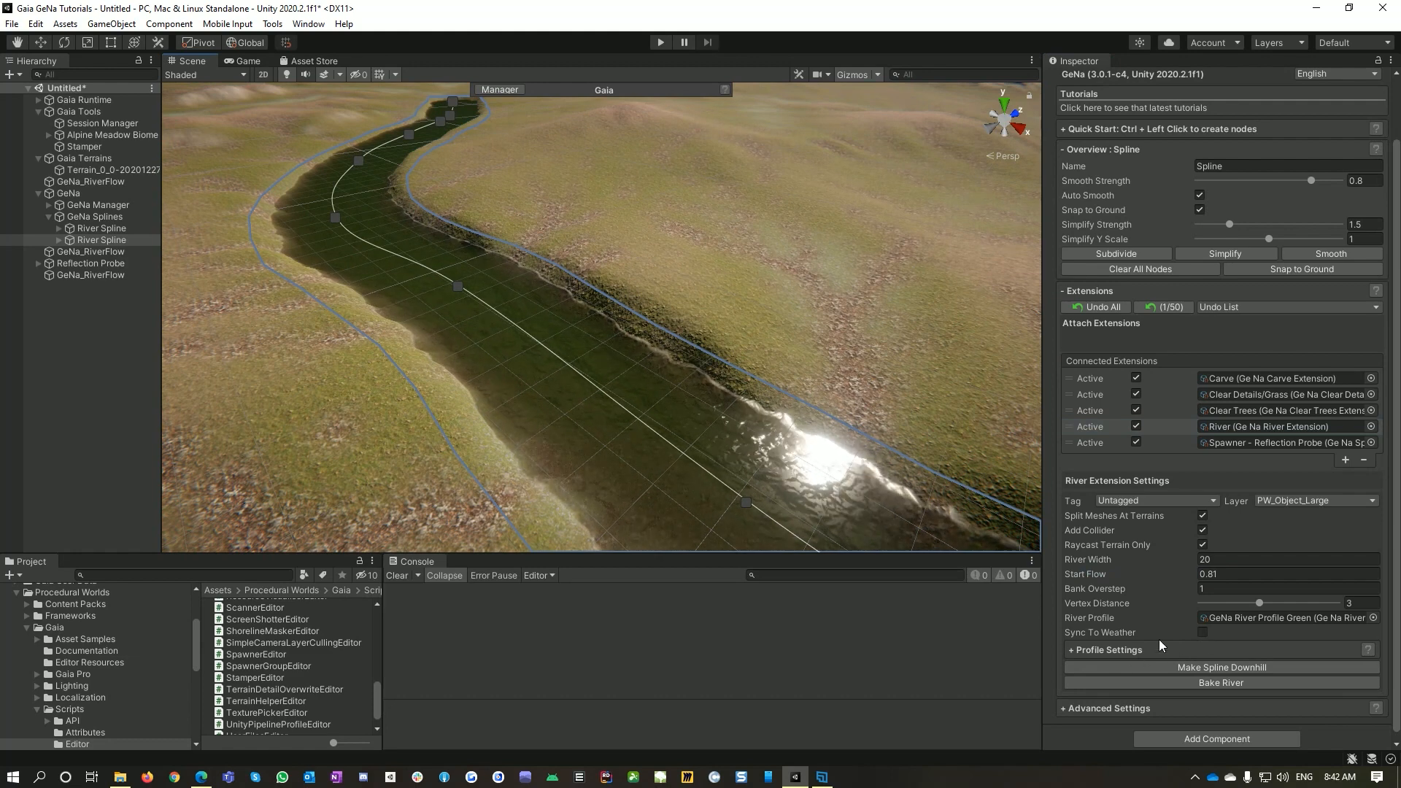
left_click(1278, 442)
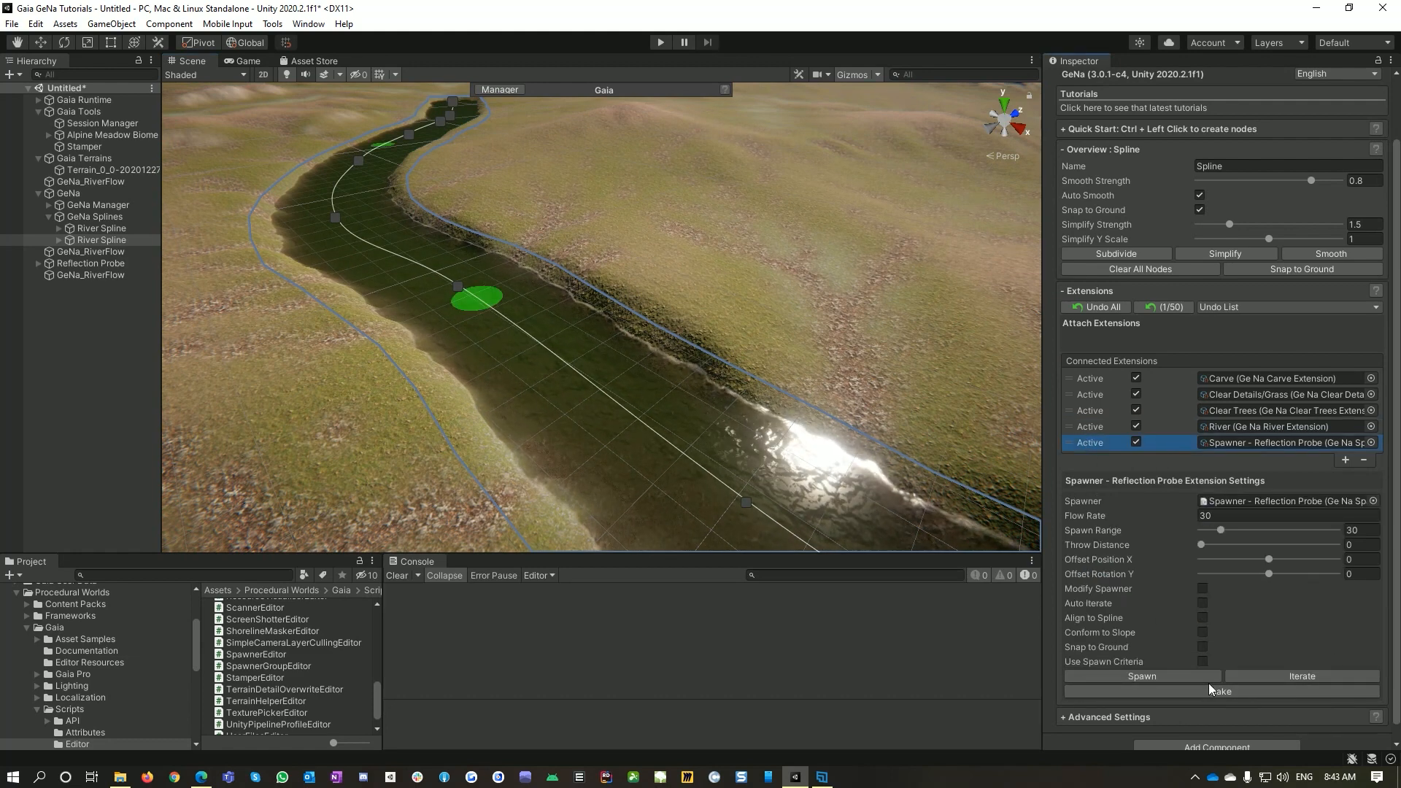
left_click(1142, 675)
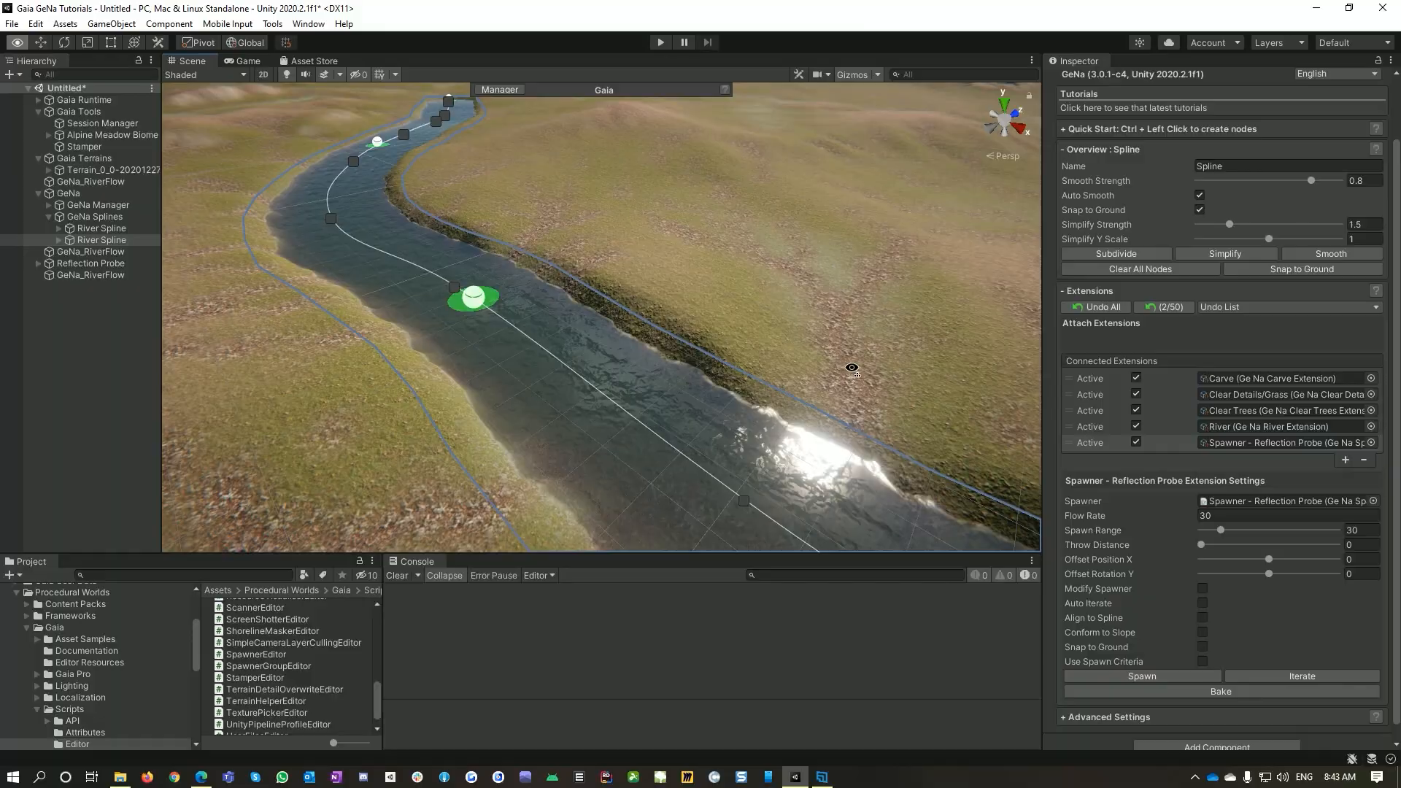
left_click(1287, 421)
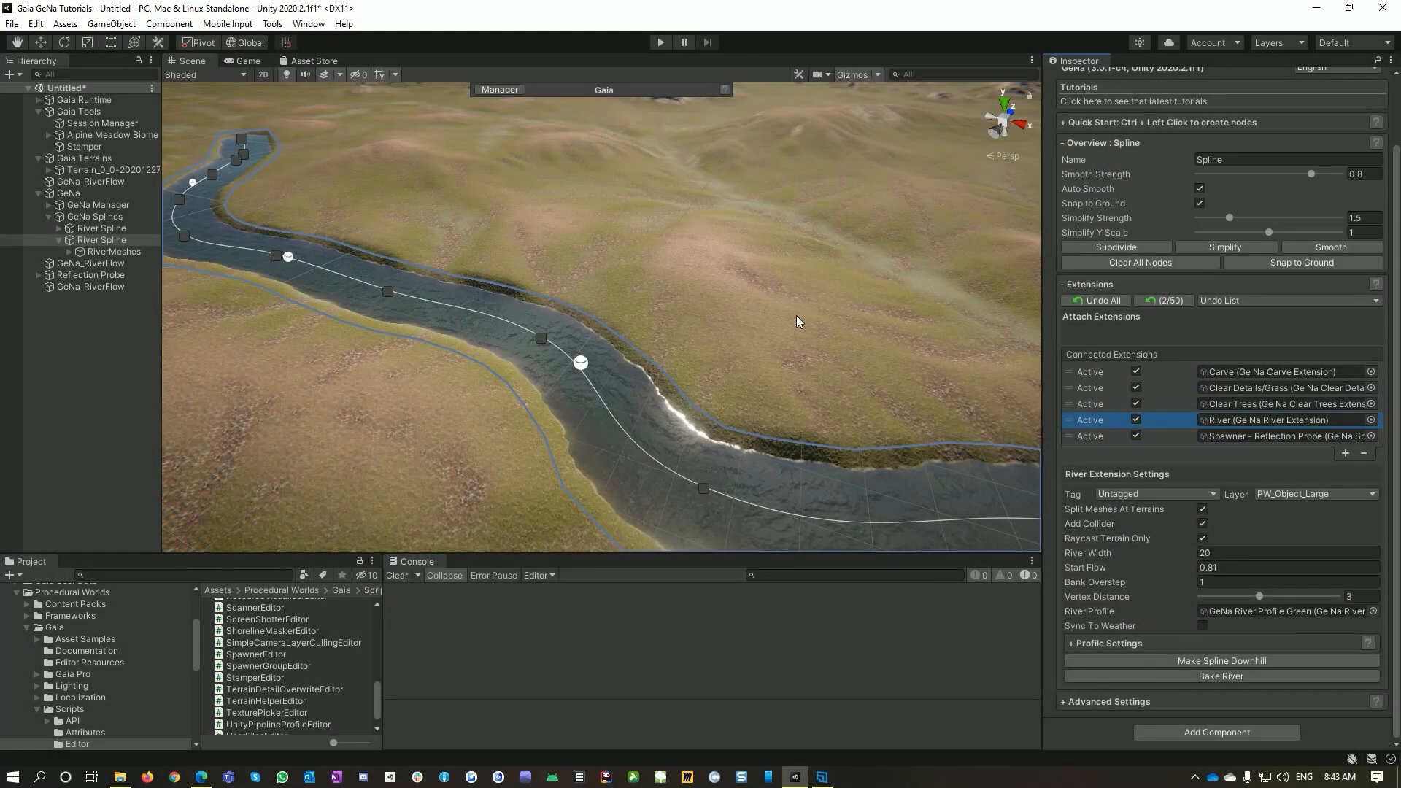
mouse_move(841, 333)
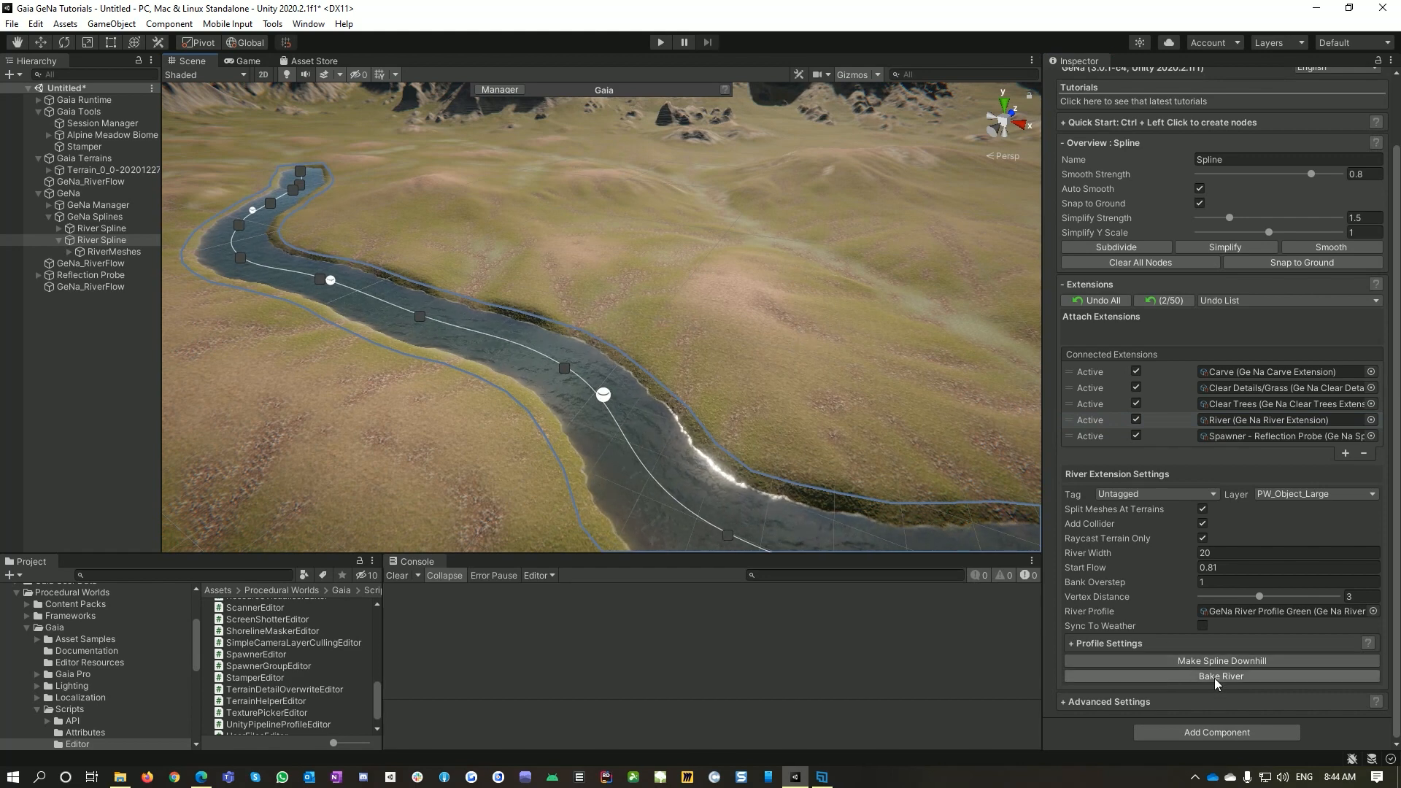
mouse_move(1241, 683)
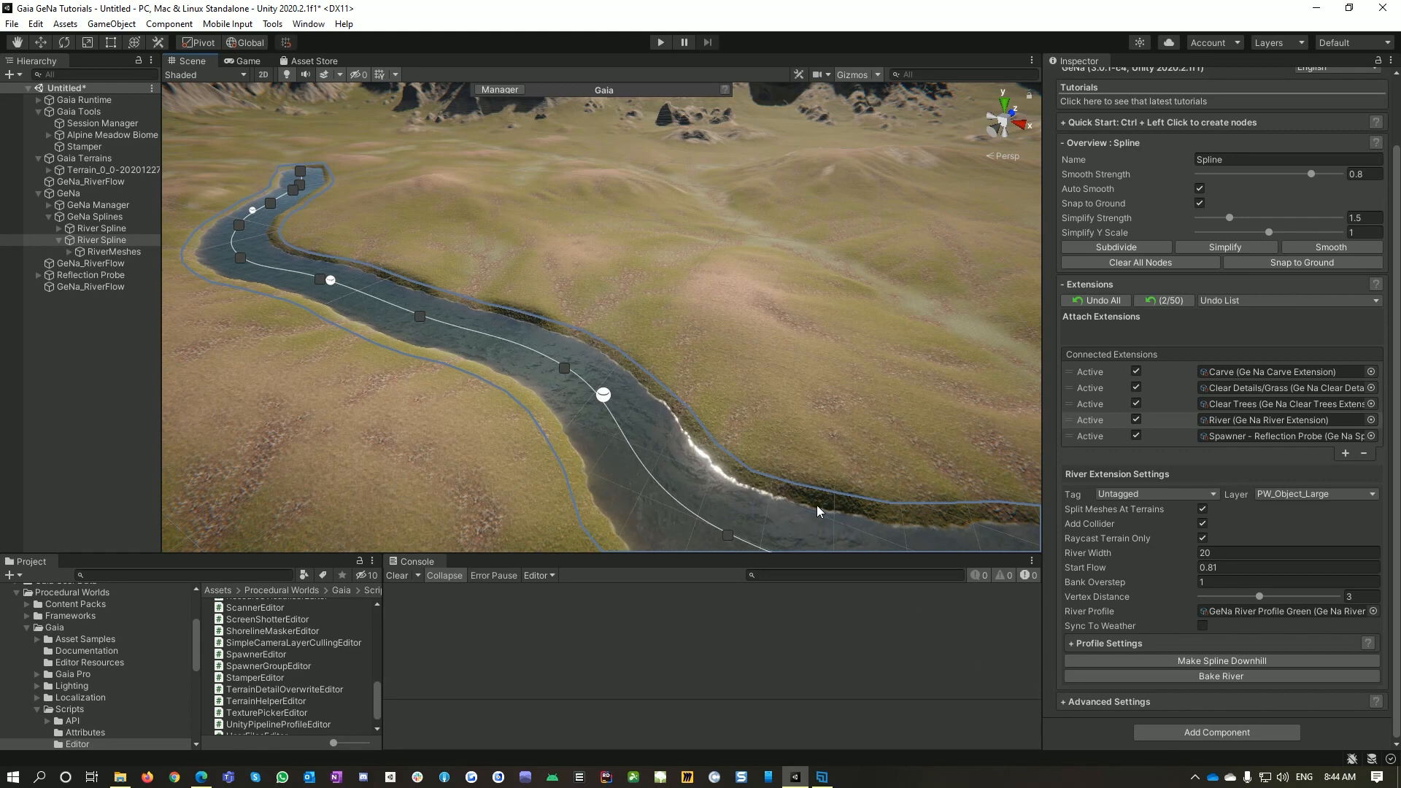
mouse_move(761, 382)
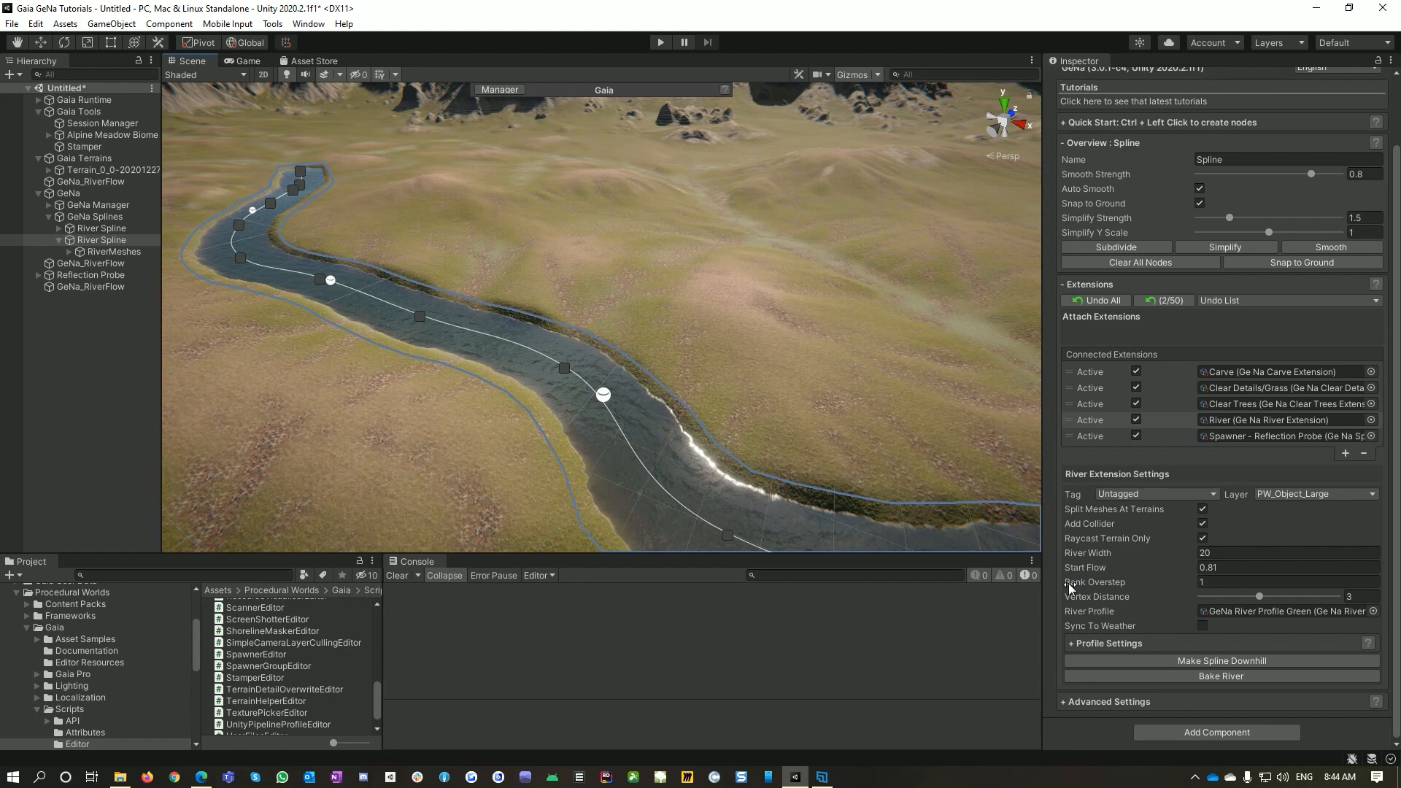
Bake the river into a mesh and confirm Yes in the Baking River dialog.
left_click(1220, 675)
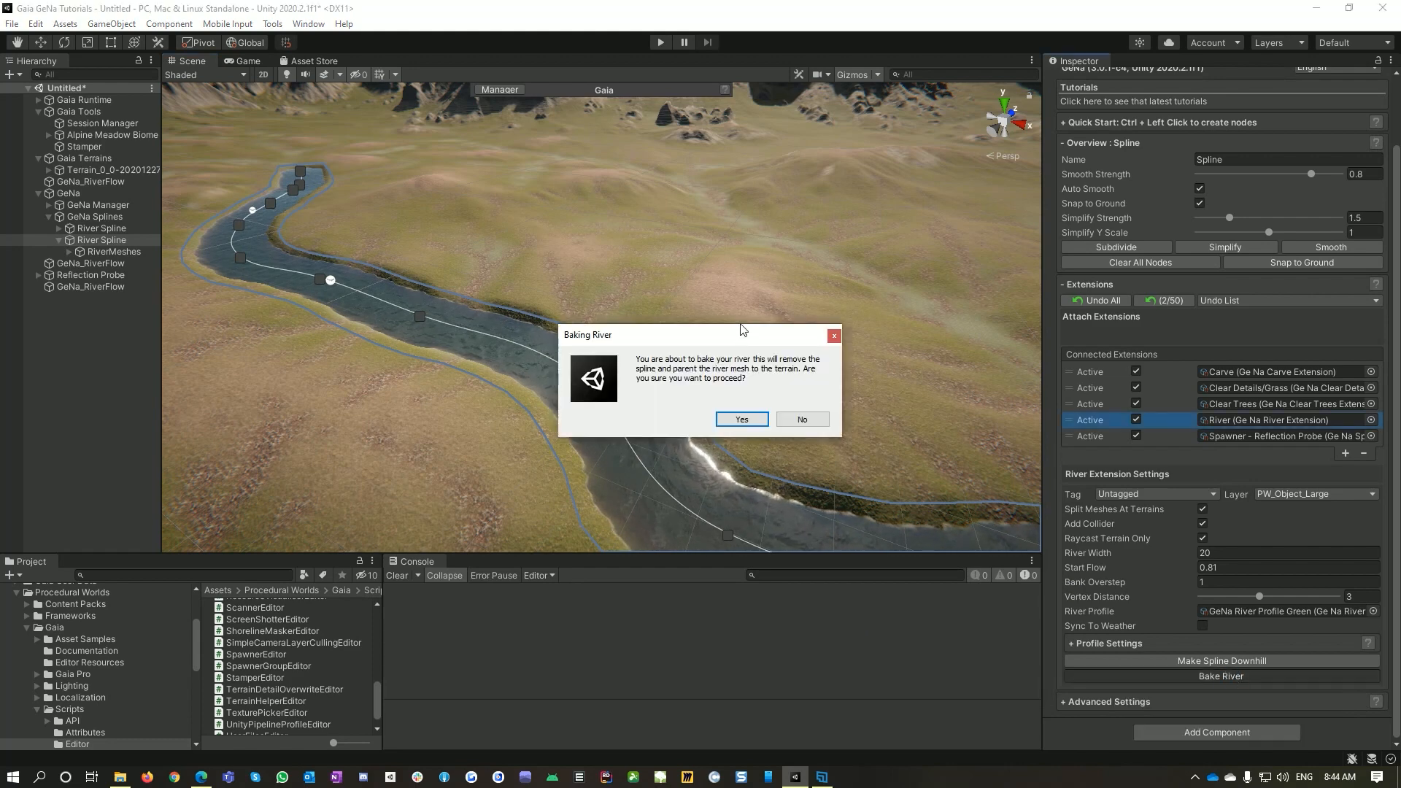
left_click(741, 419)
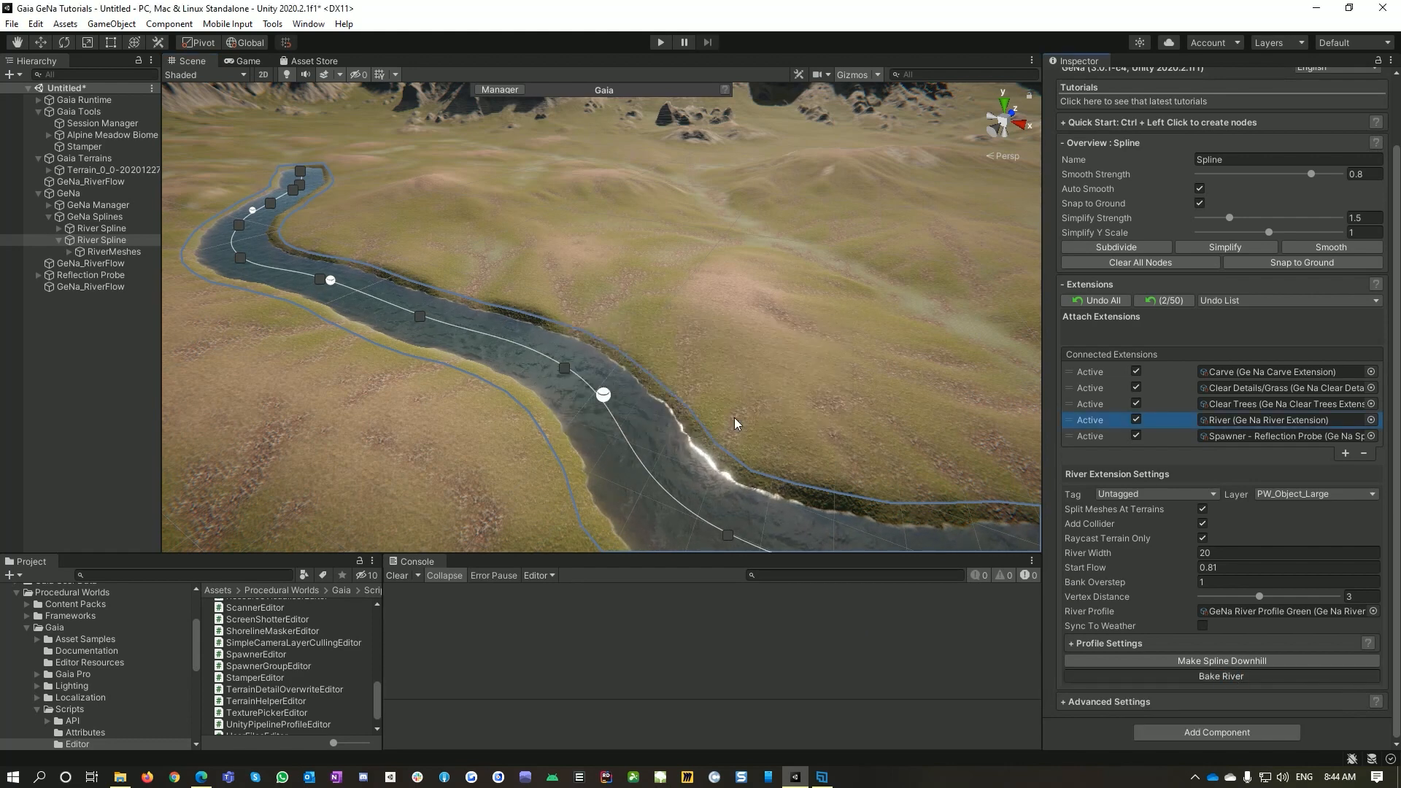